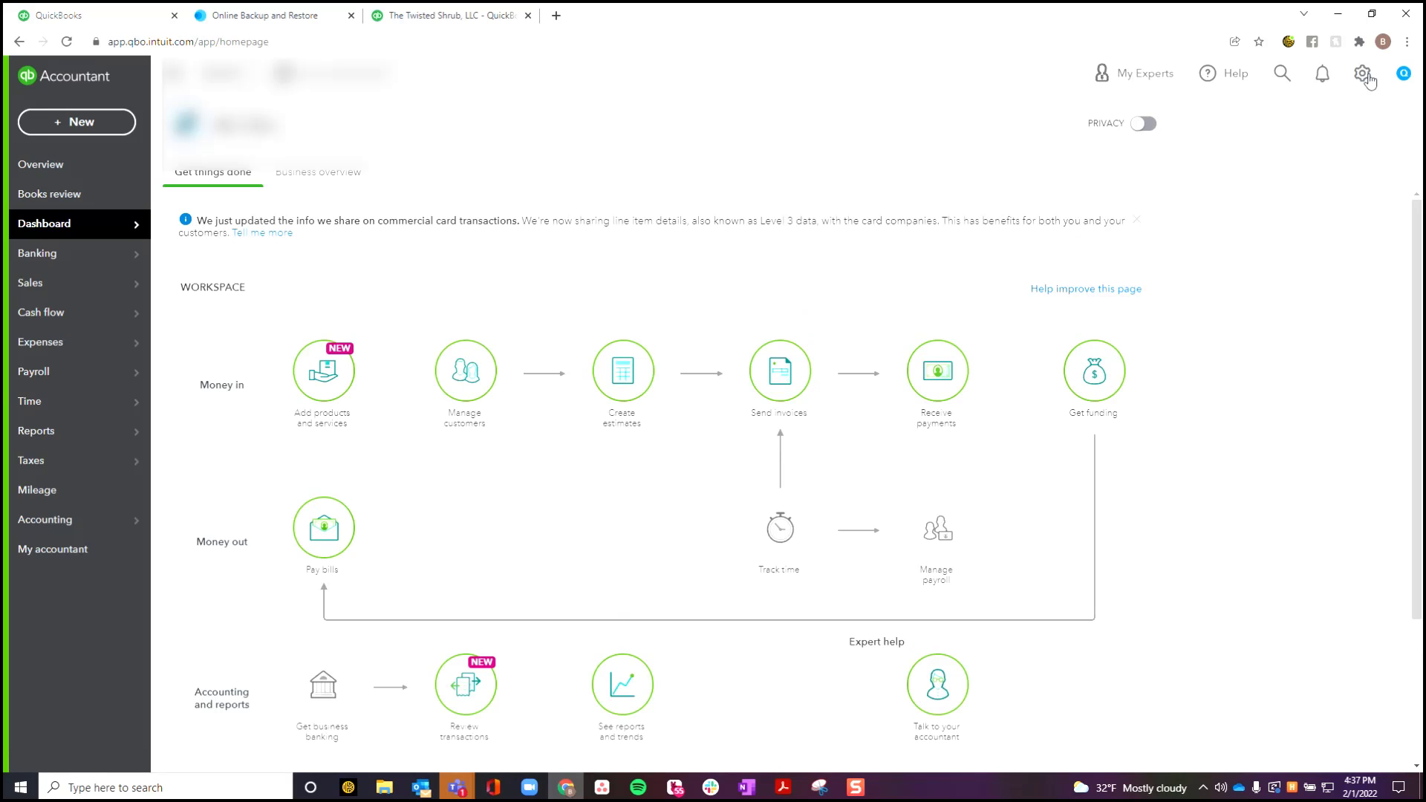
# - Review the Billing & subscription page under Account and Settings, then close settings
pyautogui.click(1362, 74)
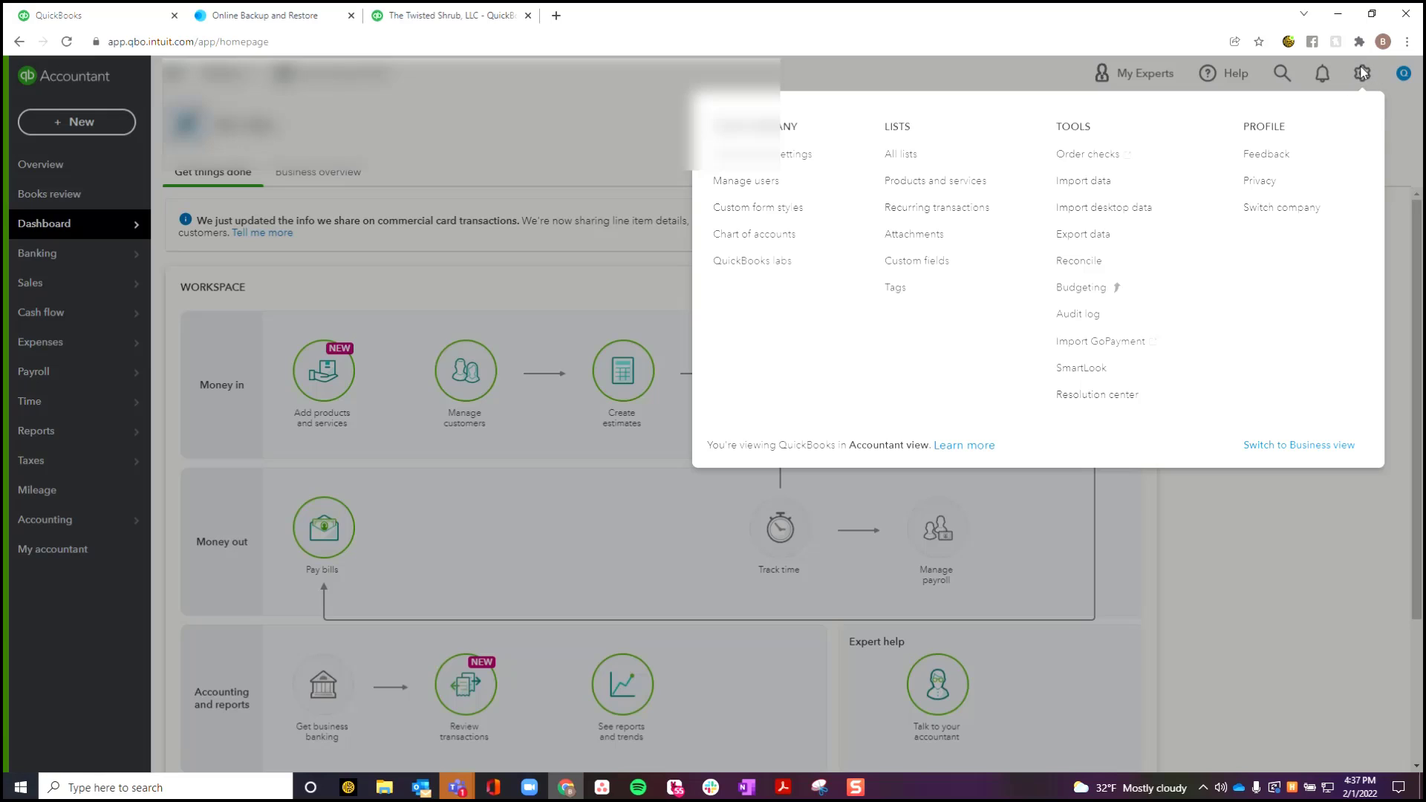
pyautogui.click(781, 153)
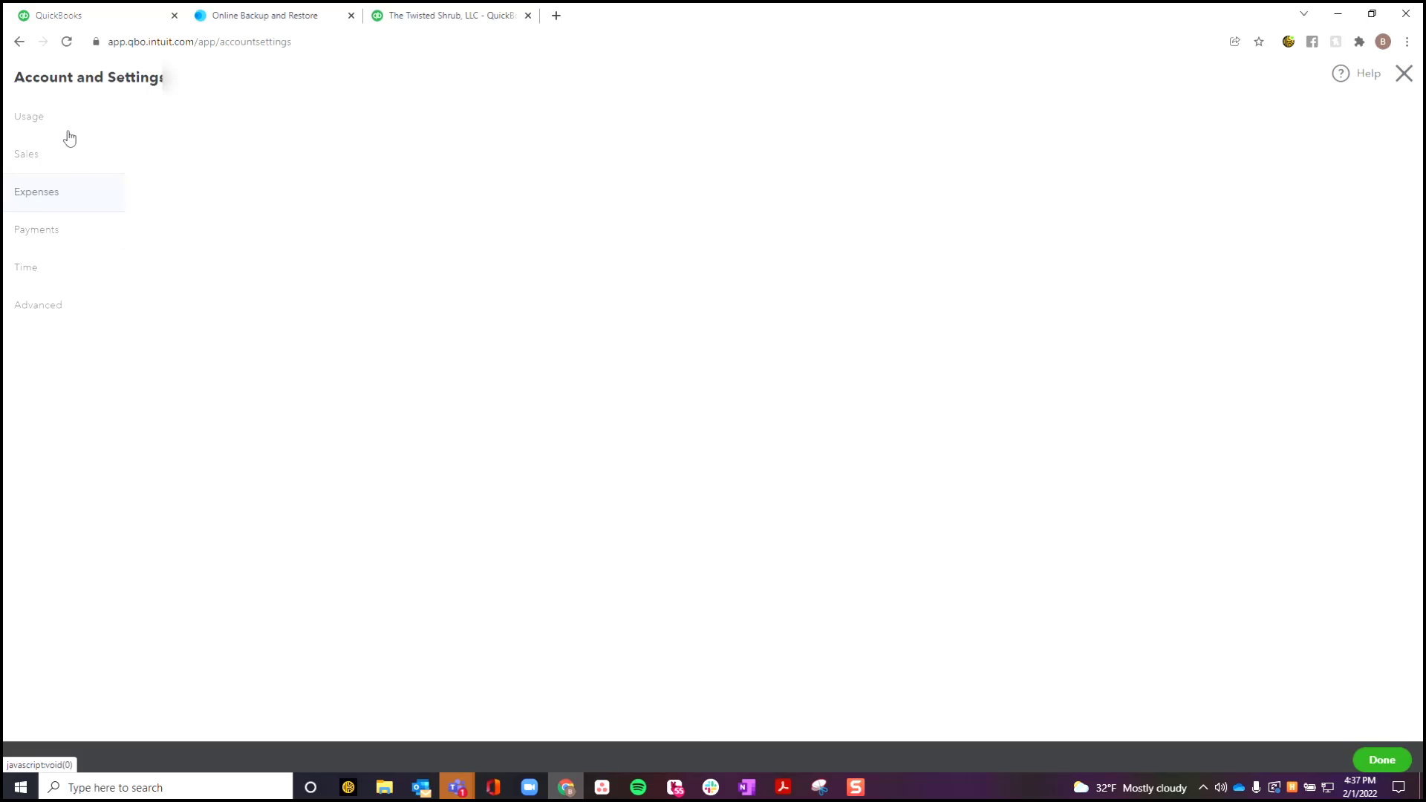
pyautogui.click(63, 153)
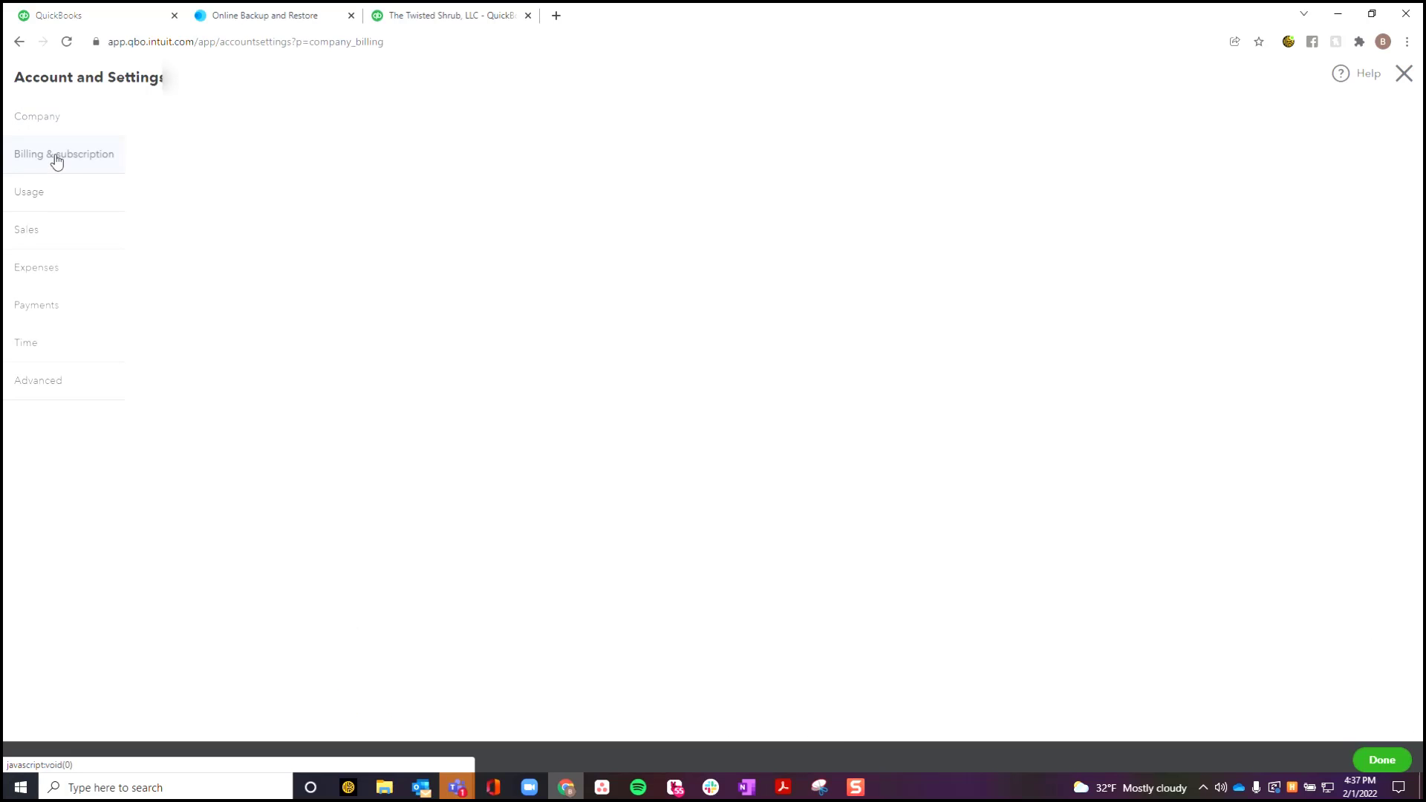
pyautogui.click(64, 153)
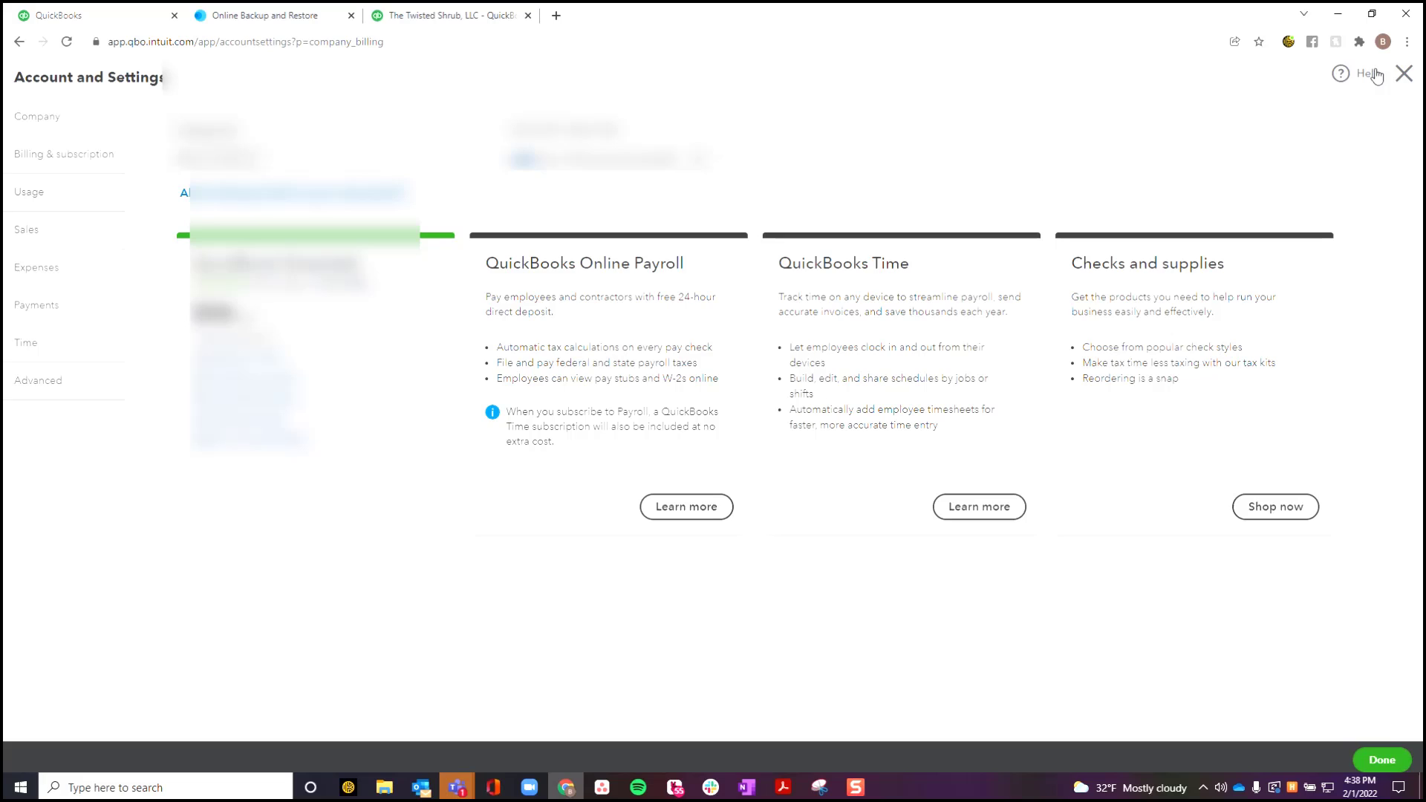
pyautogui.click(1403, 74)
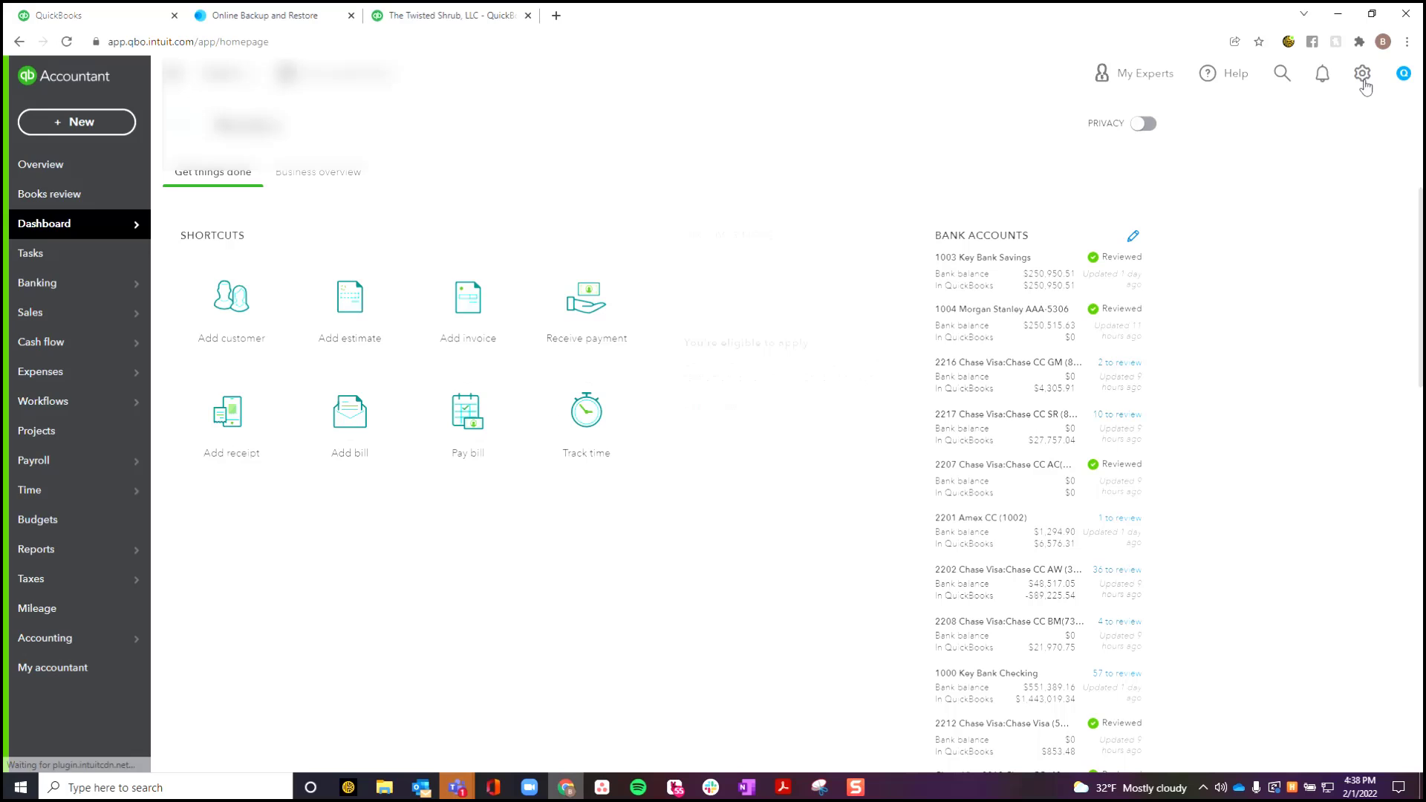
# - Open Back up company from the gear menu's Tools list
pyautogui.click(1362, 74)
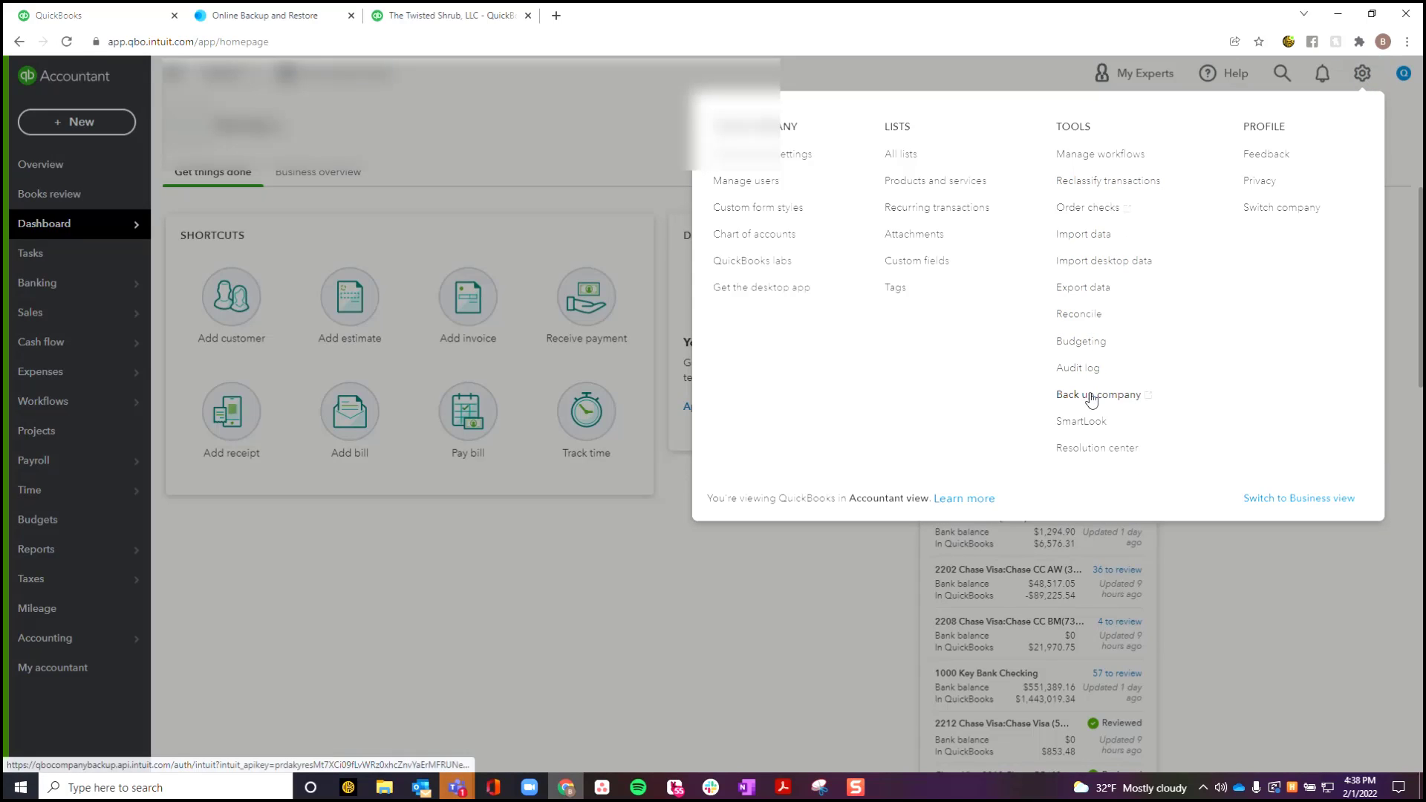
pyautogui.click(1098, 393)
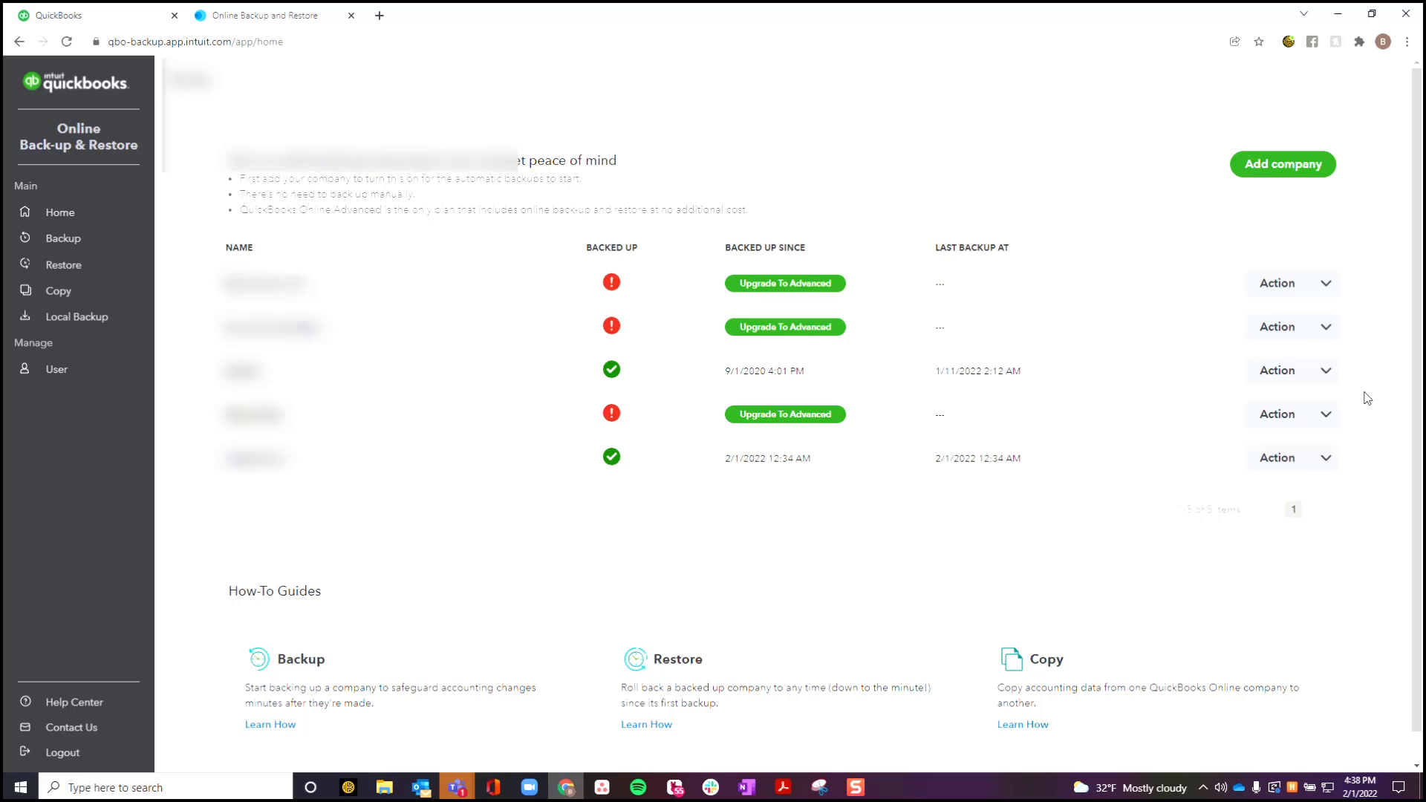
pyautogui.moveTo(1346, 400)
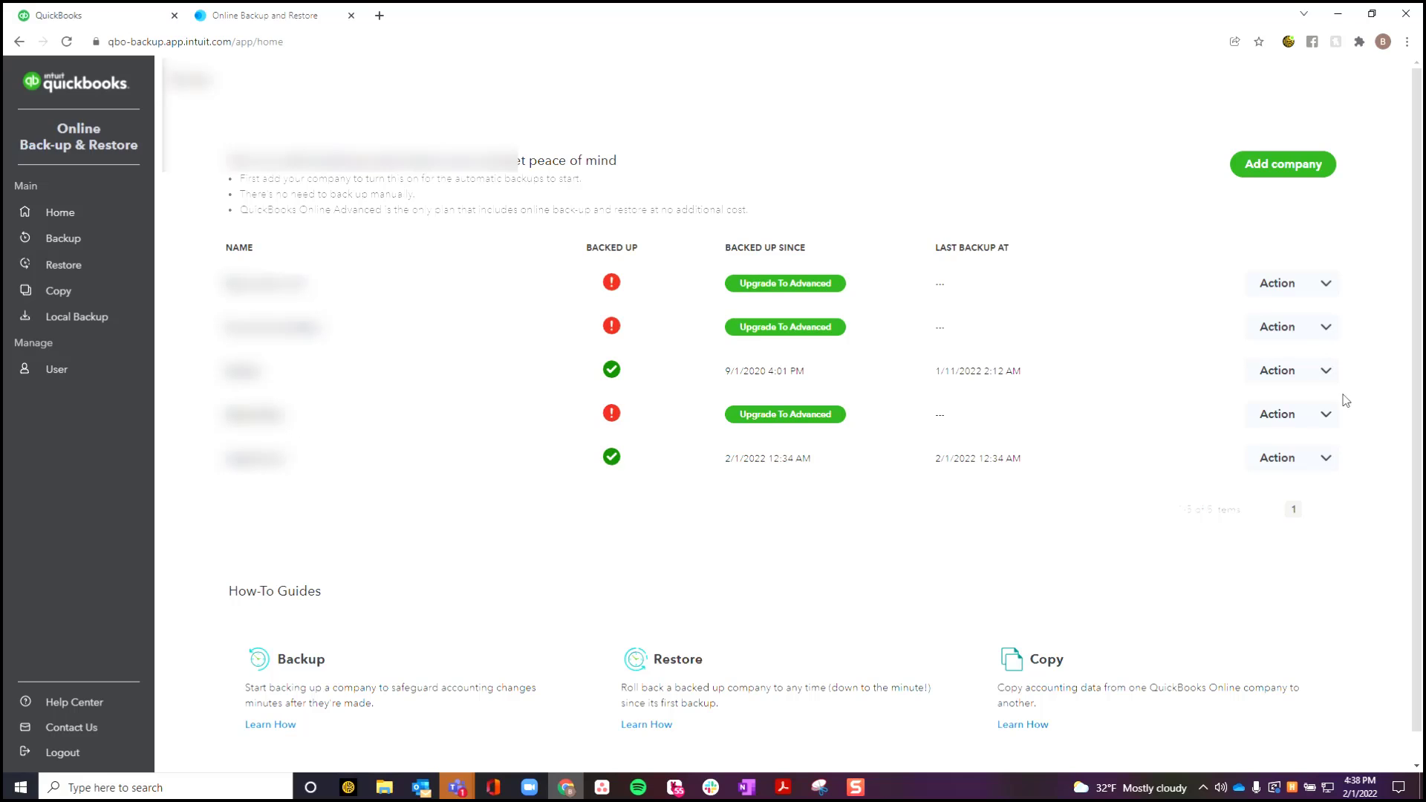
pyautogui.moveTo(1283, 164)
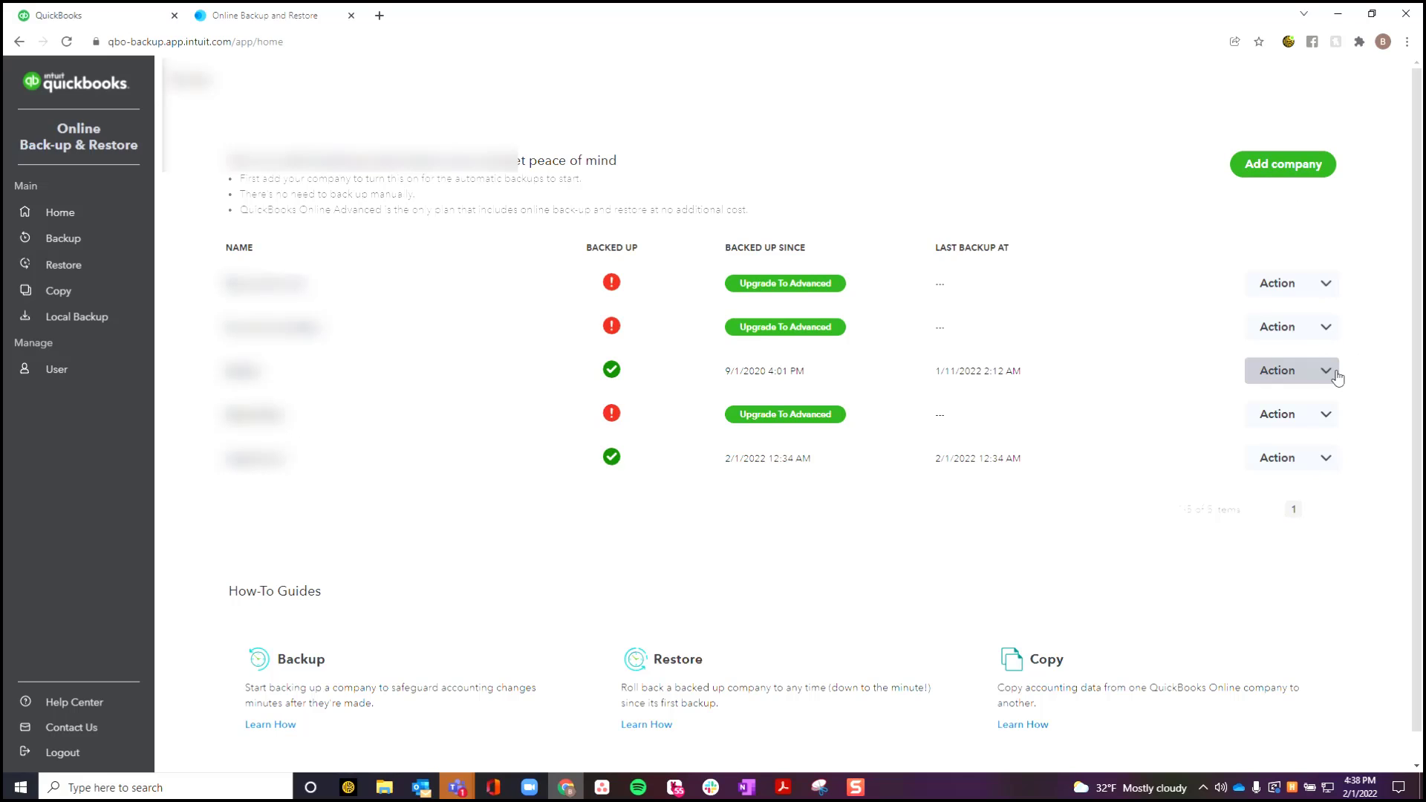
# - Run a full backup for the third company and return to the Home list
pyautogui.click(1285, 370)
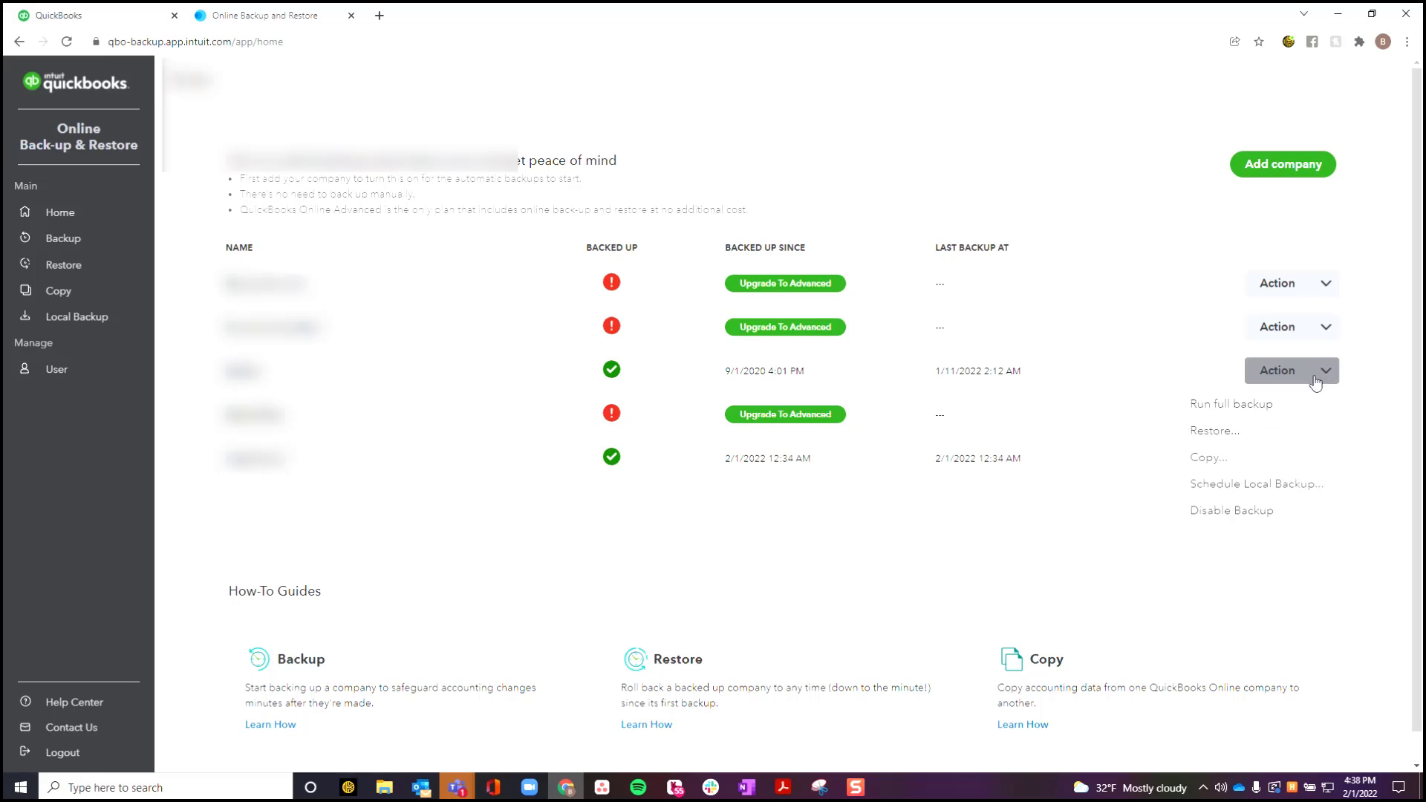
pyautogui.click(1231, 403)
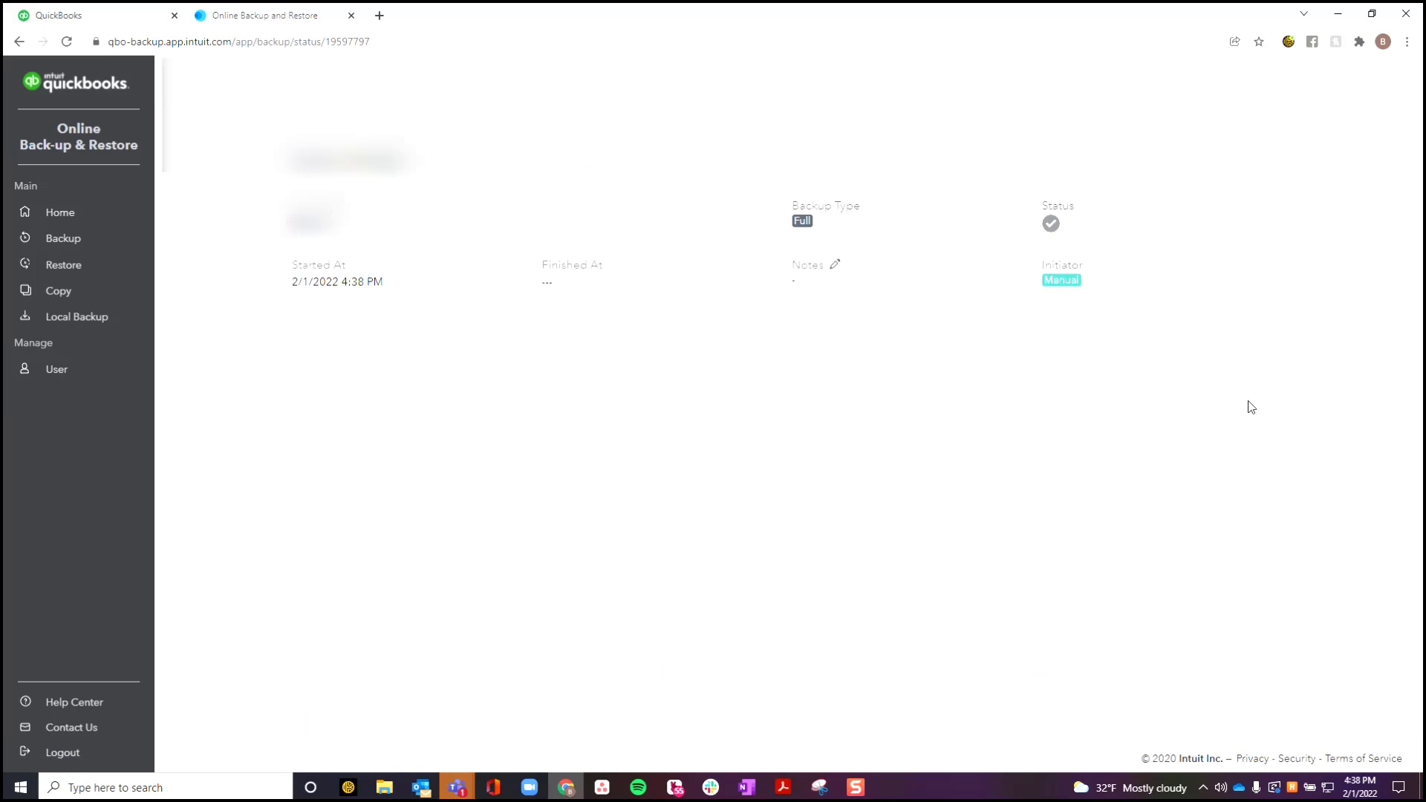
pyautogui.moveTo(868, 394)
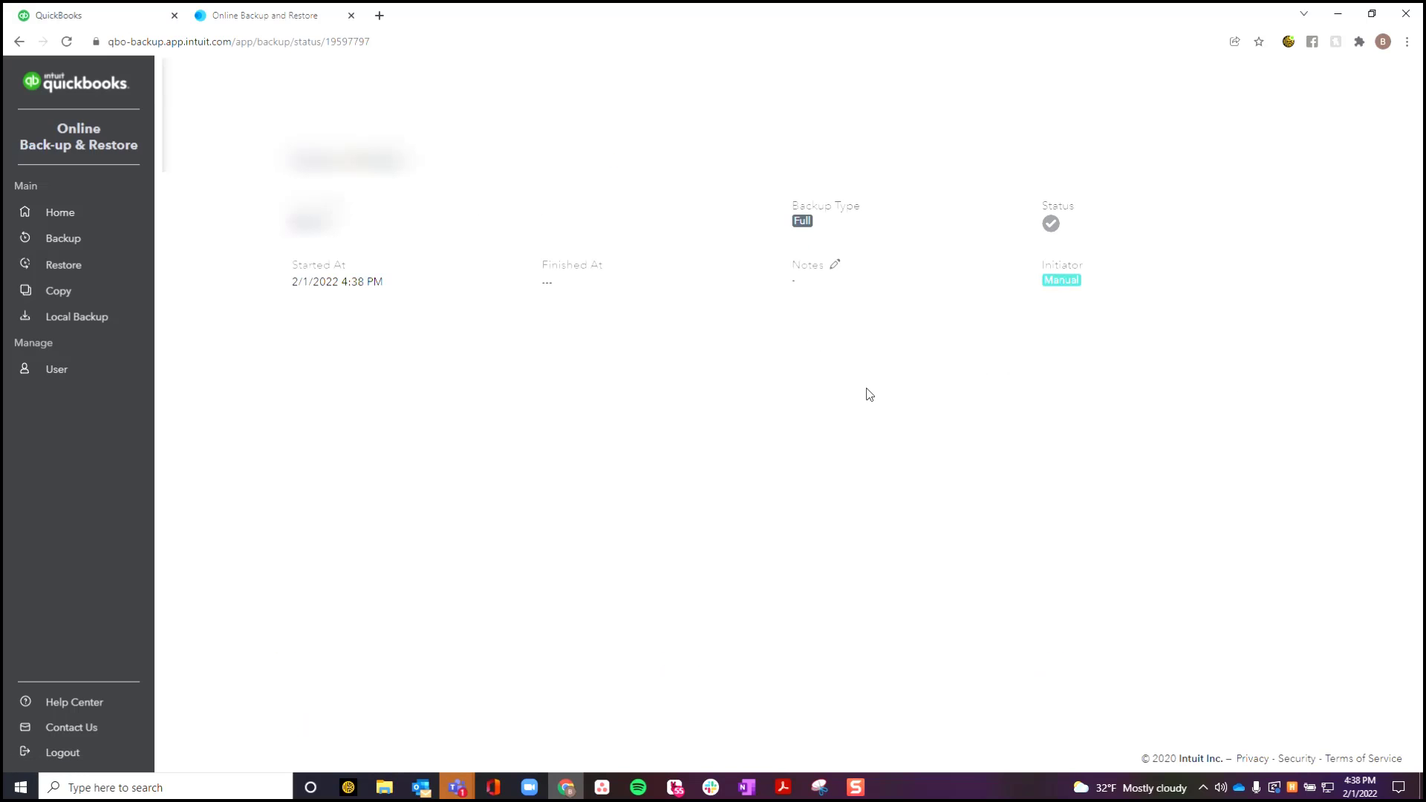
pyautogui.moveTo(546, 339)
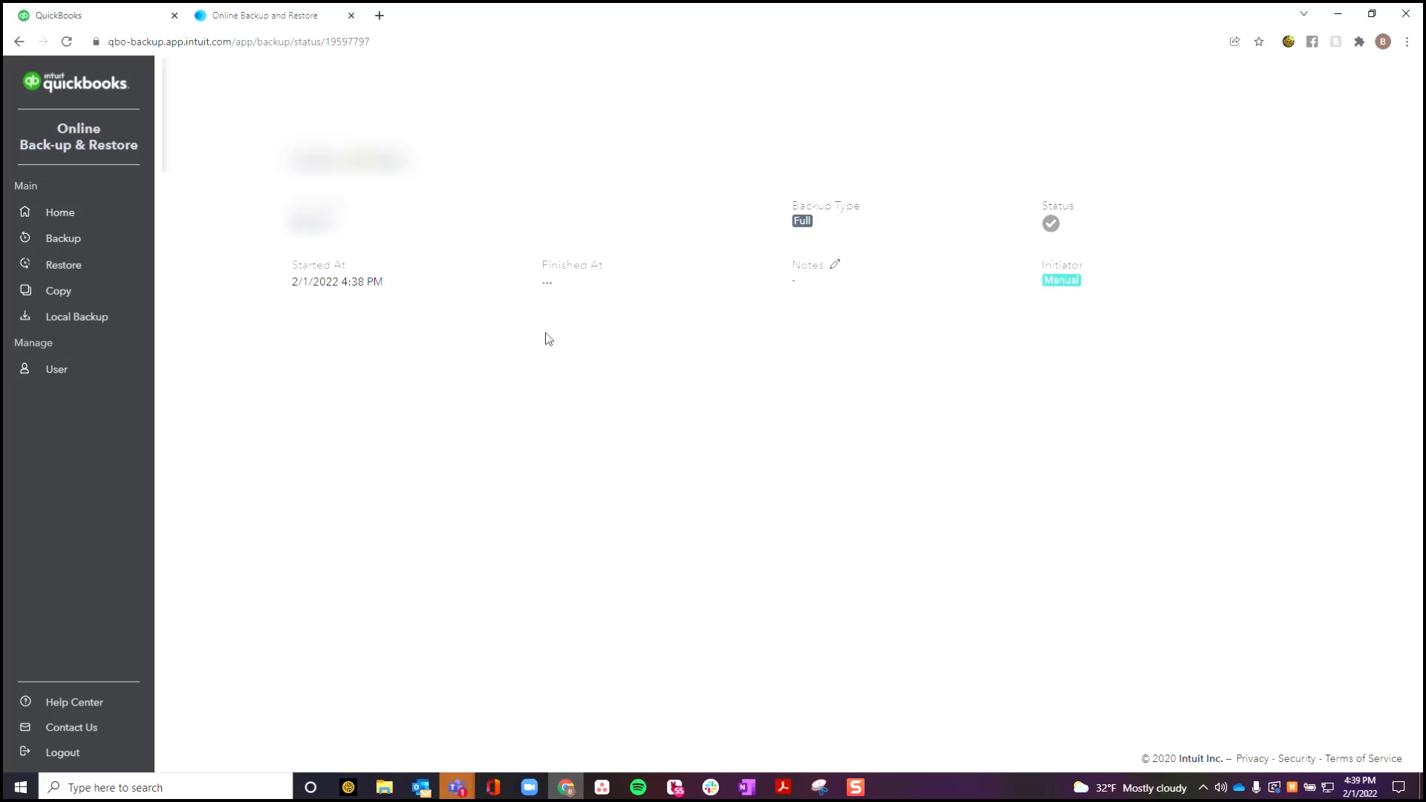
pyautogui.moveTo(553, 335)
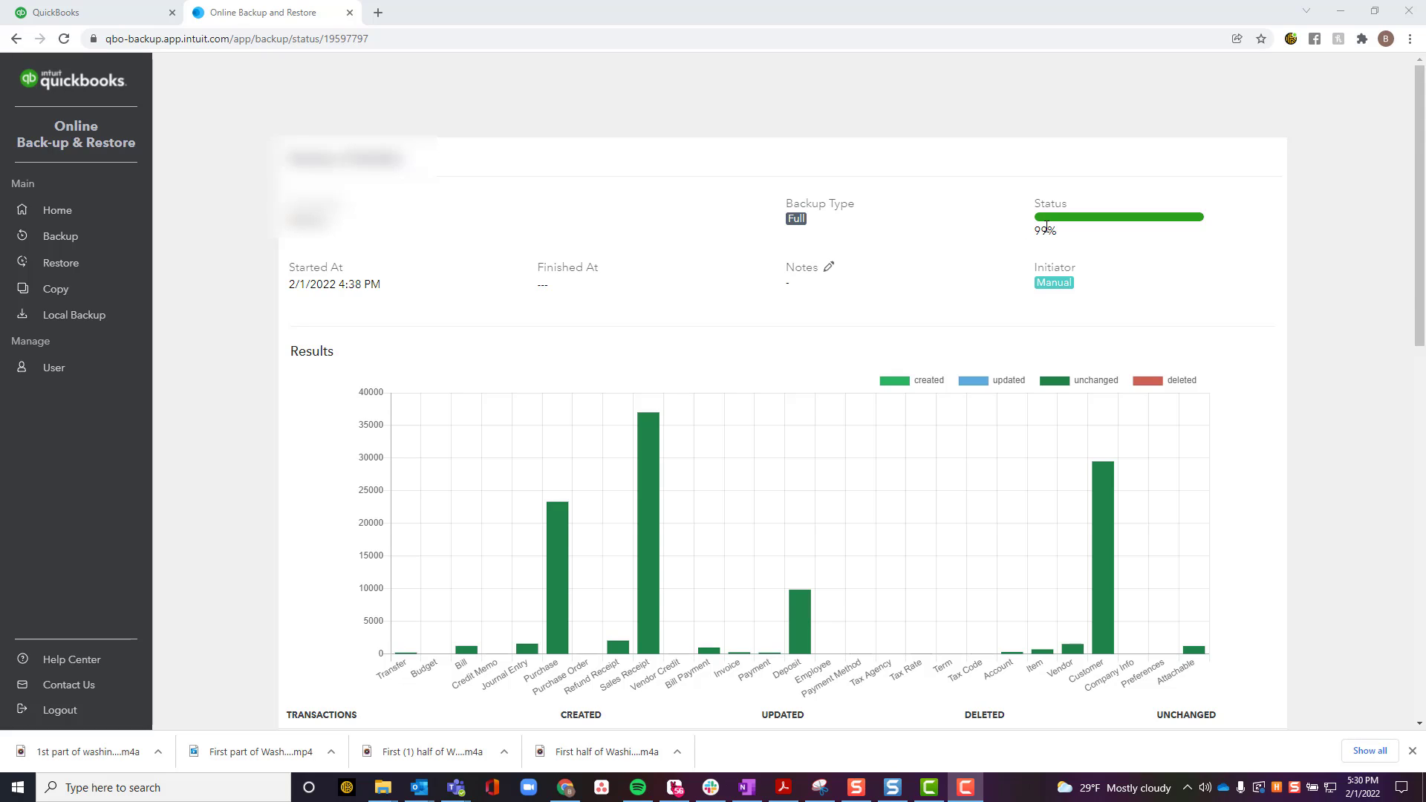
pyautogui.moveTo(1081, 668)
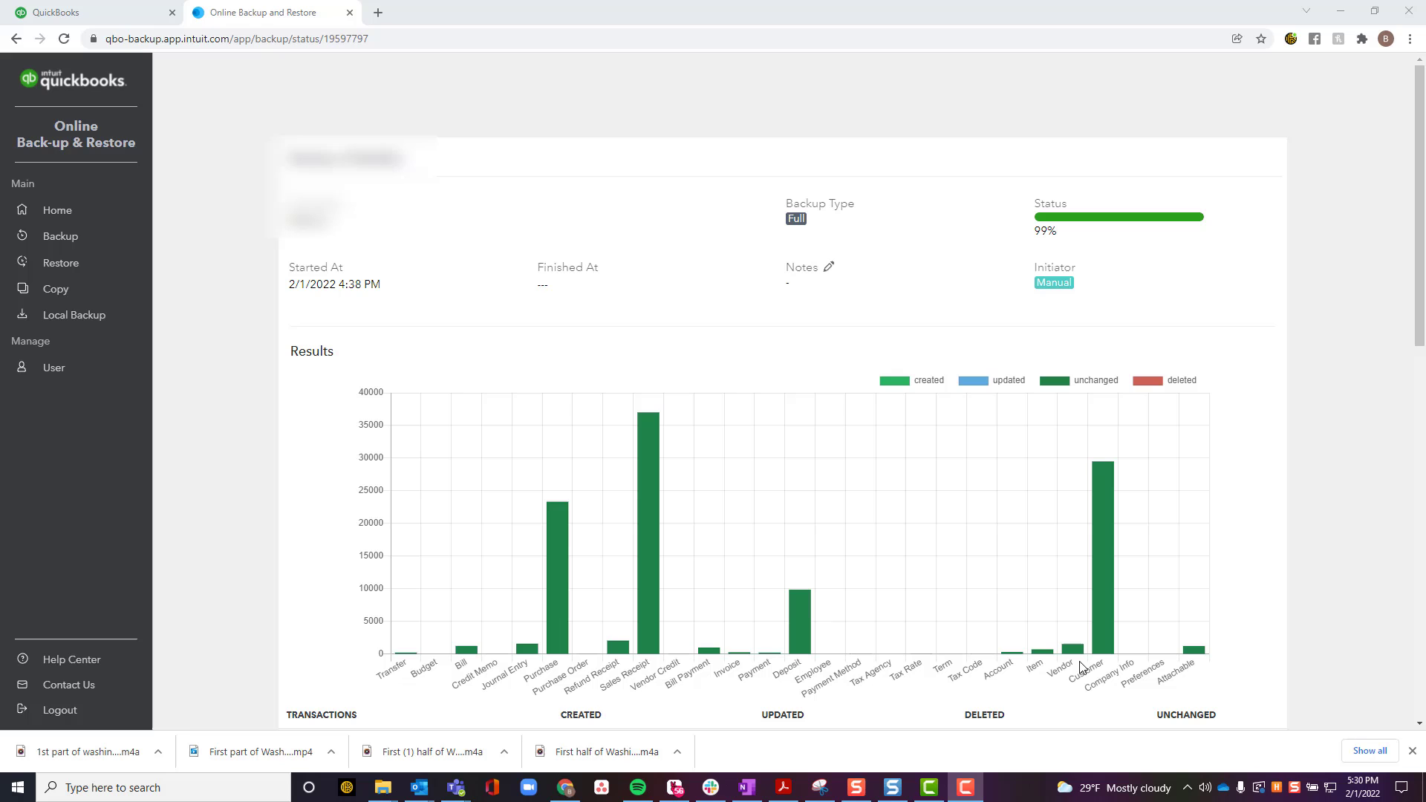
pyautogui.moveTo(1187, 231)
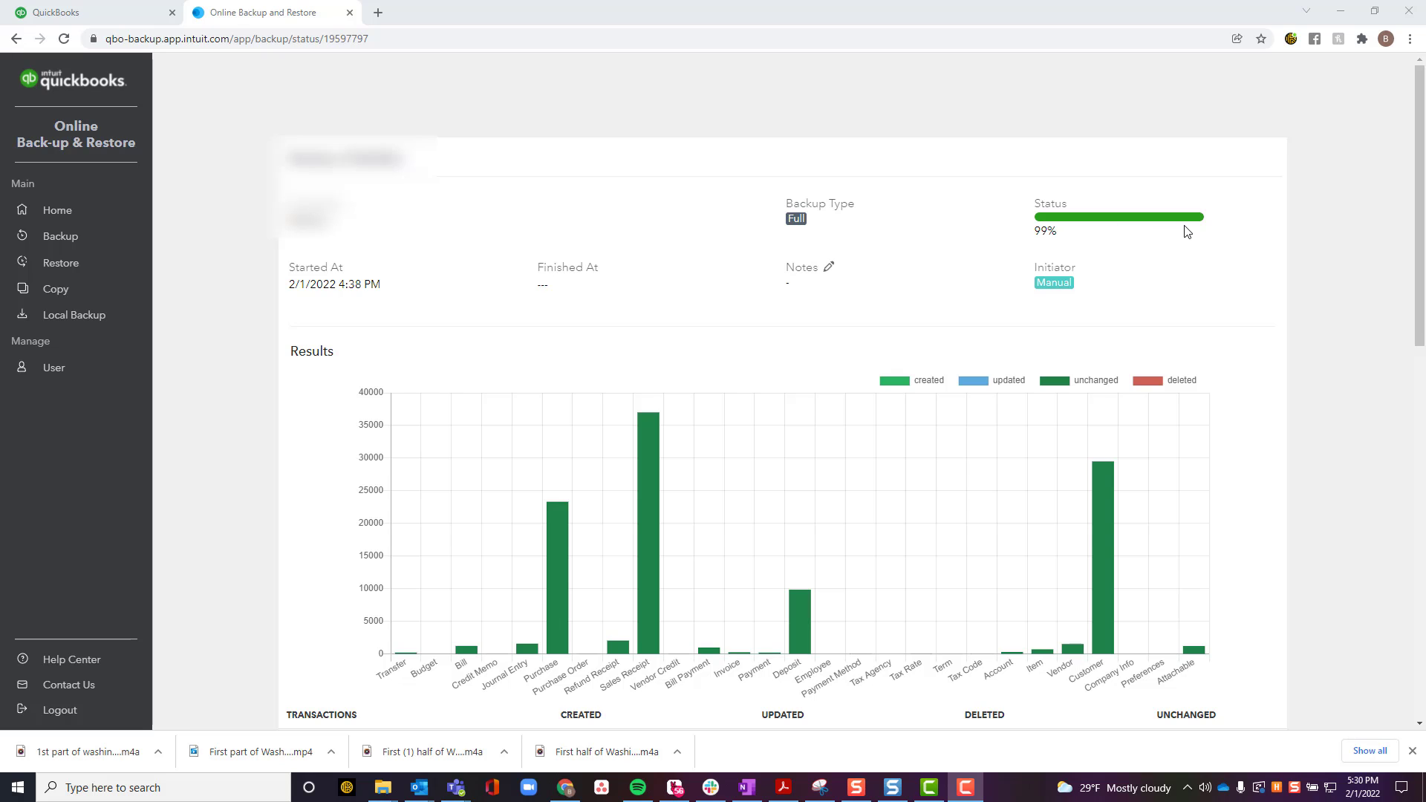
pyautogui.click(57, 210)
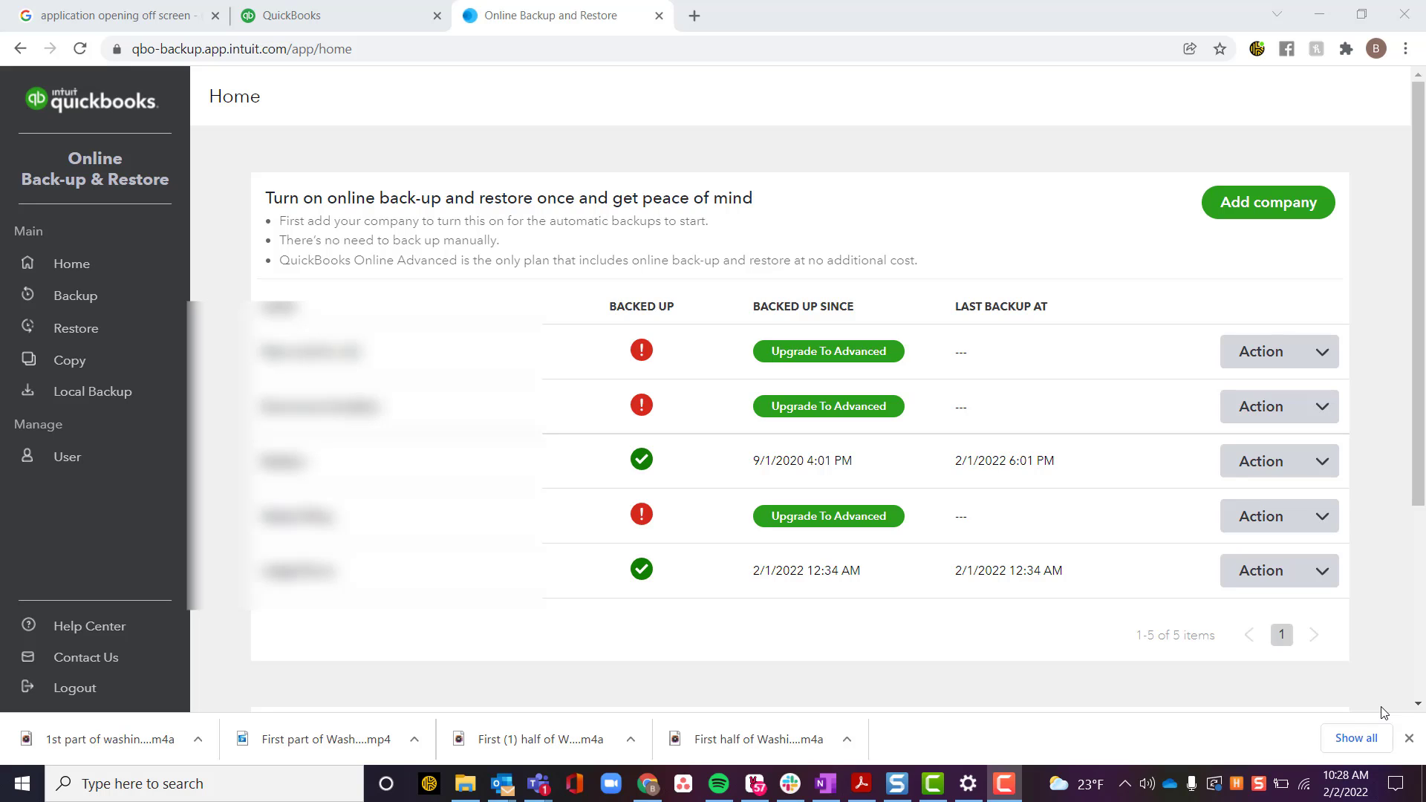
pyautogui.moveTo(880, 536)
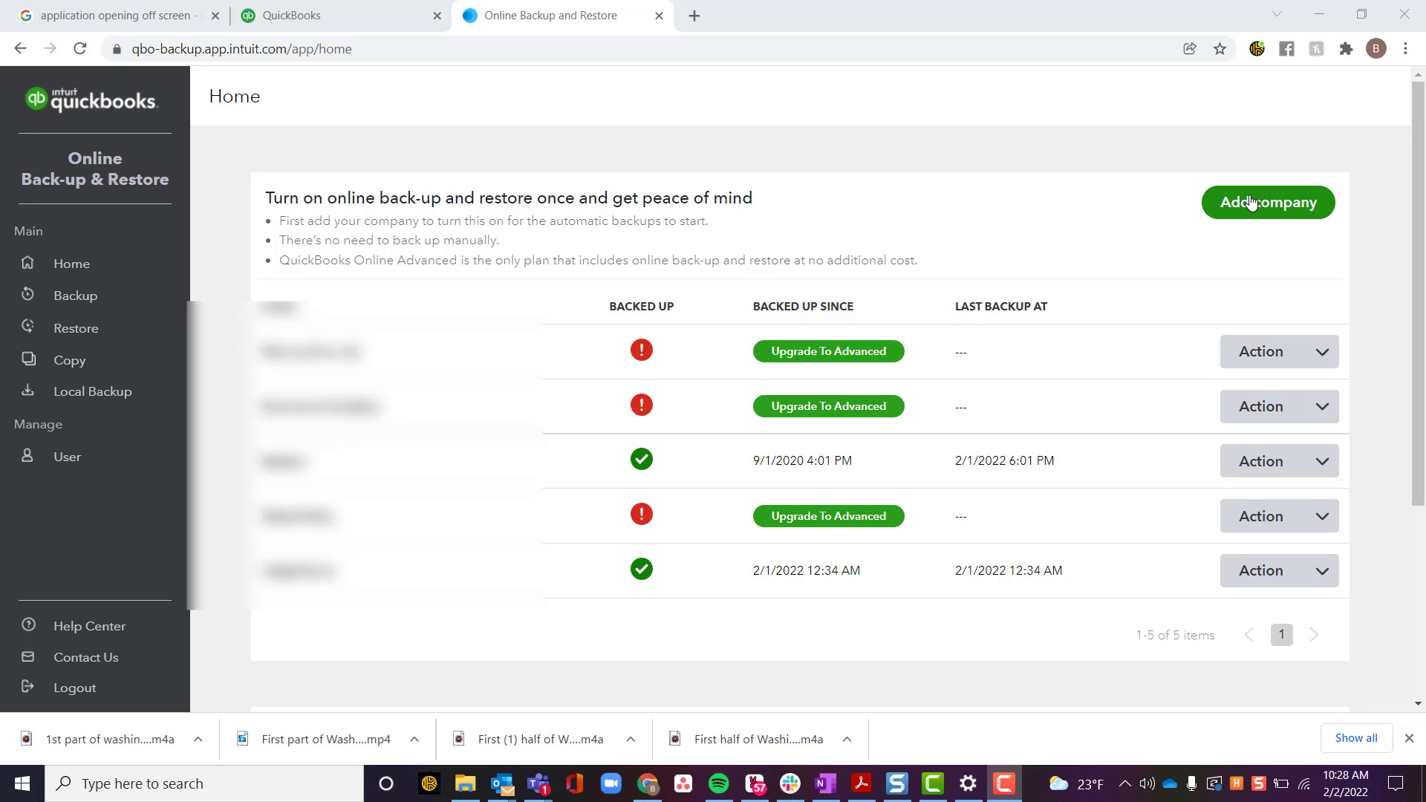
# - Add New Sandbox as a LedgerGurus client company for backup
pyautogui.click(1267, 202)
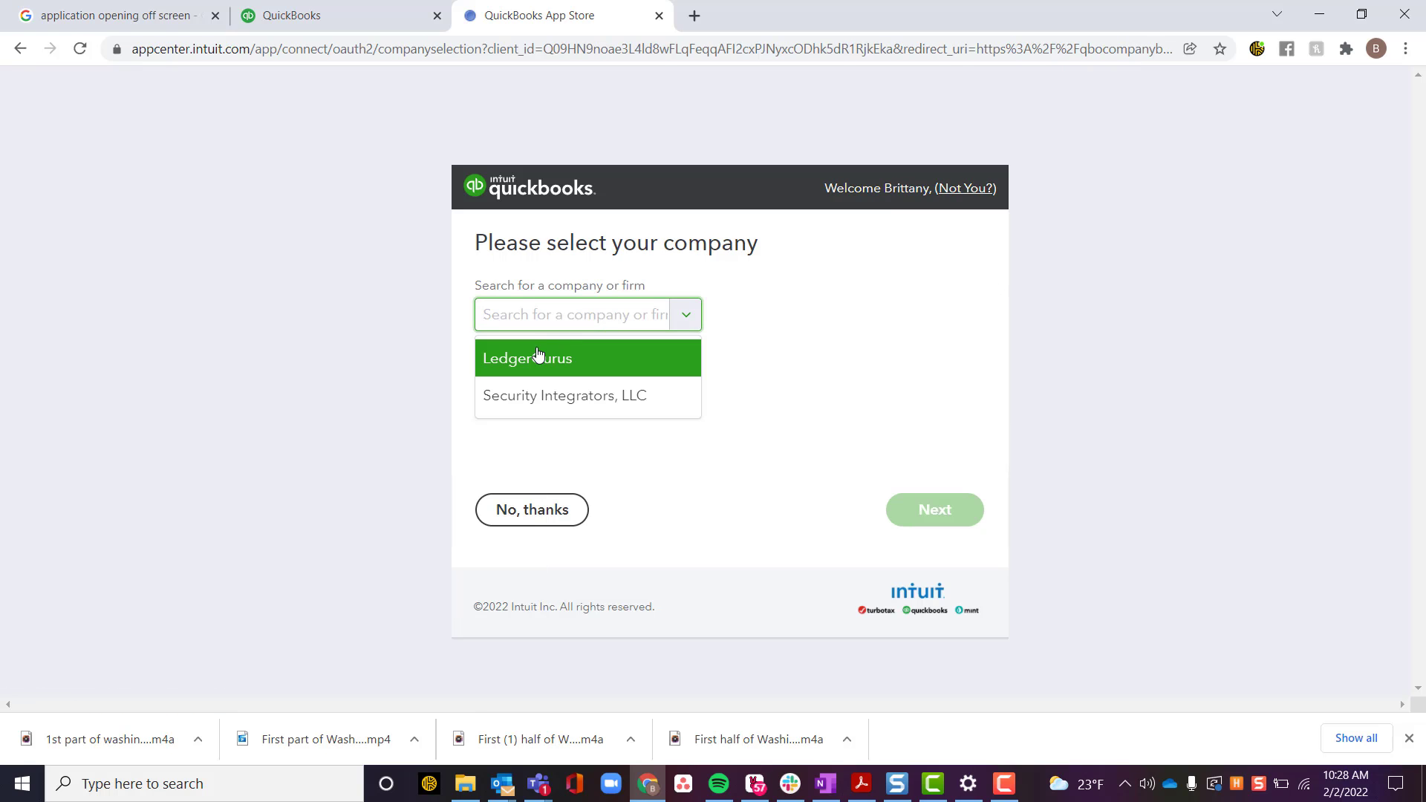
pyautogui.click(528, 358)
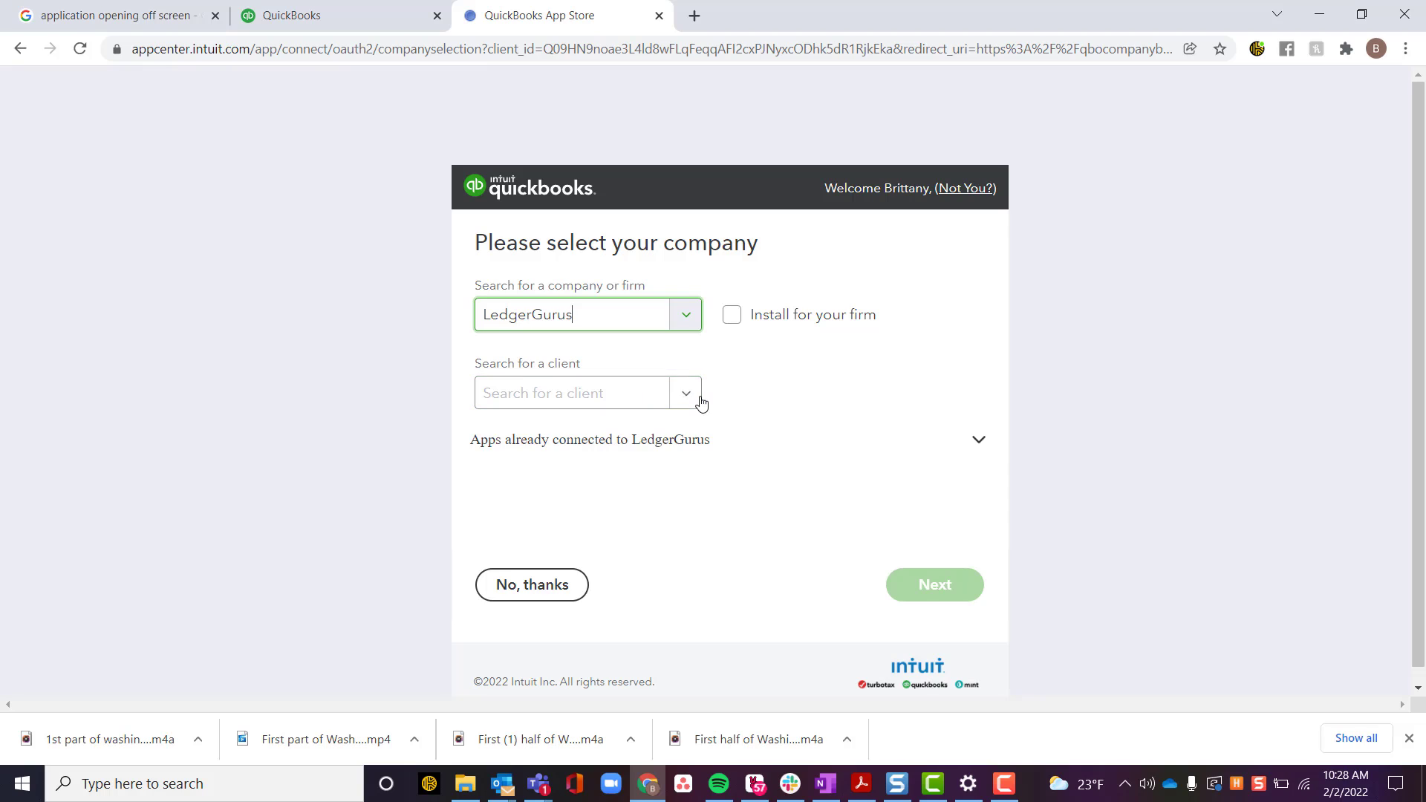
pyautogui.write('new')
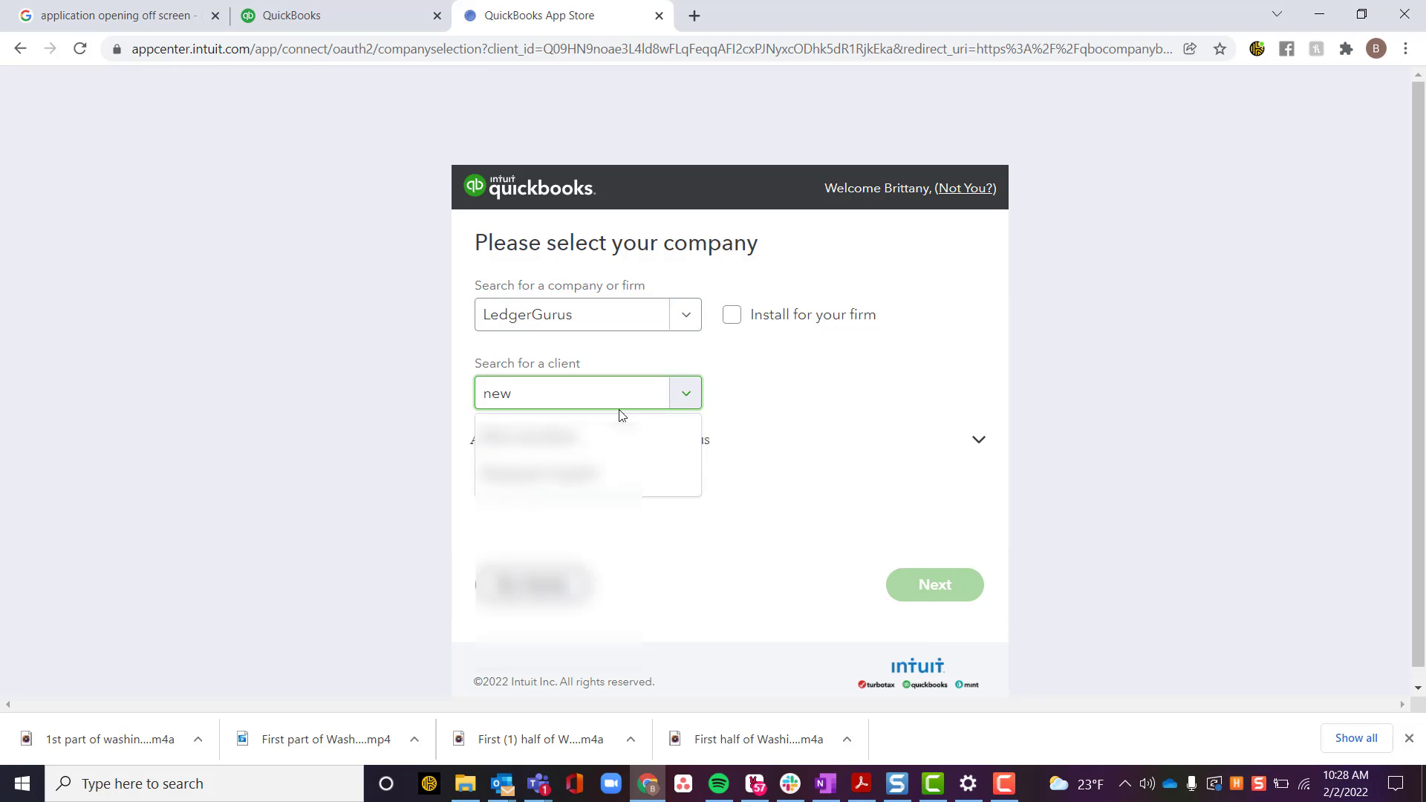
pyautogui.click(546, 437)
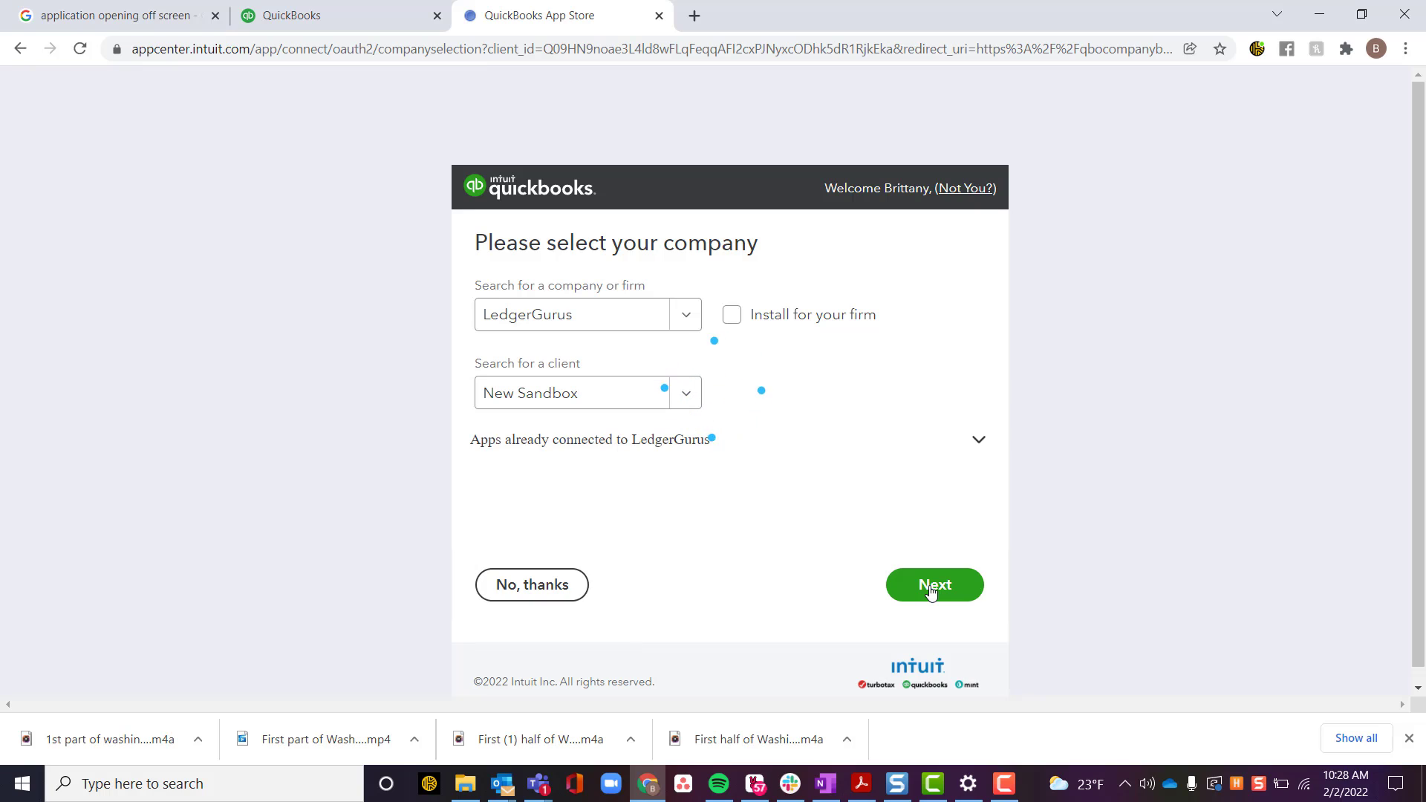
pyautogui.click(933, 584)
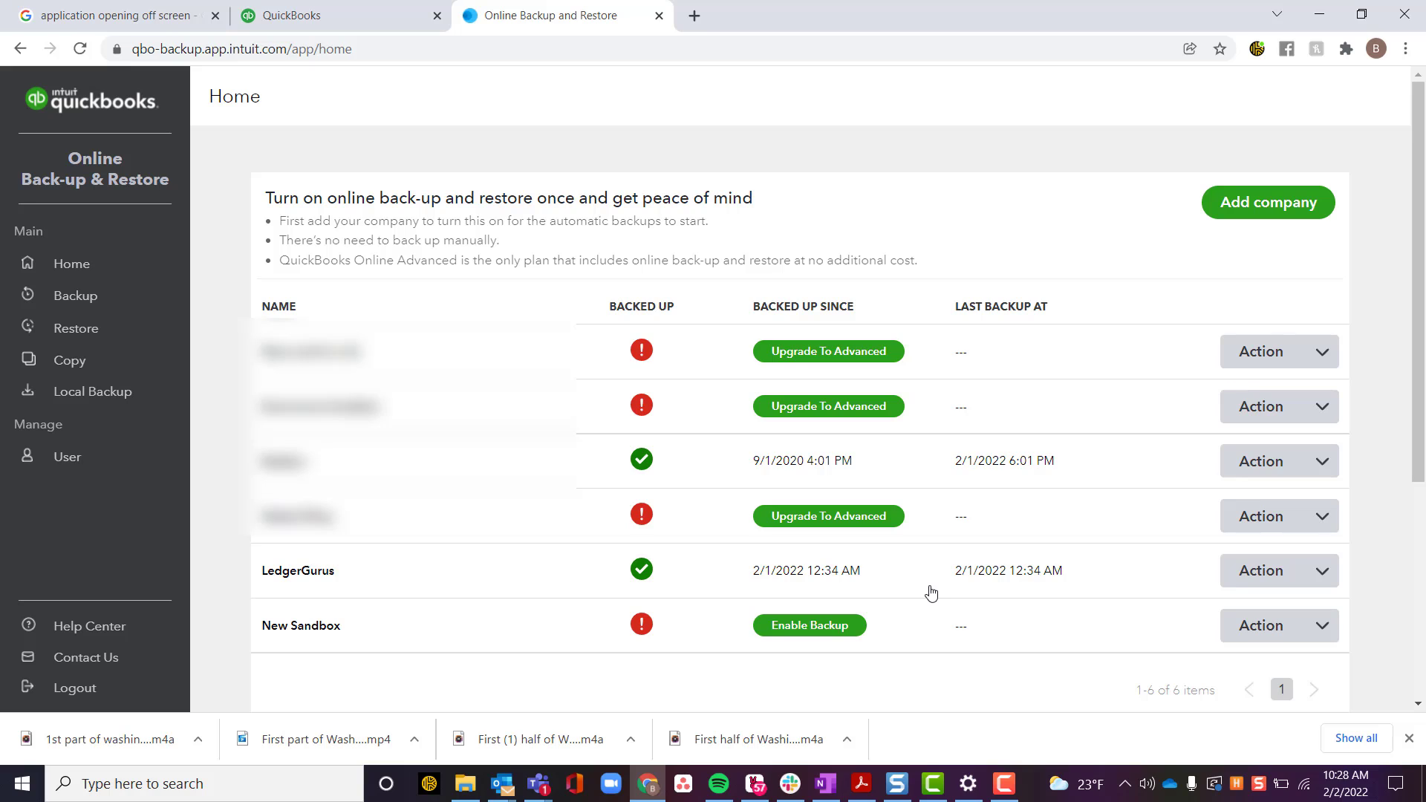
pyautogui.moveTo(1227, 485)
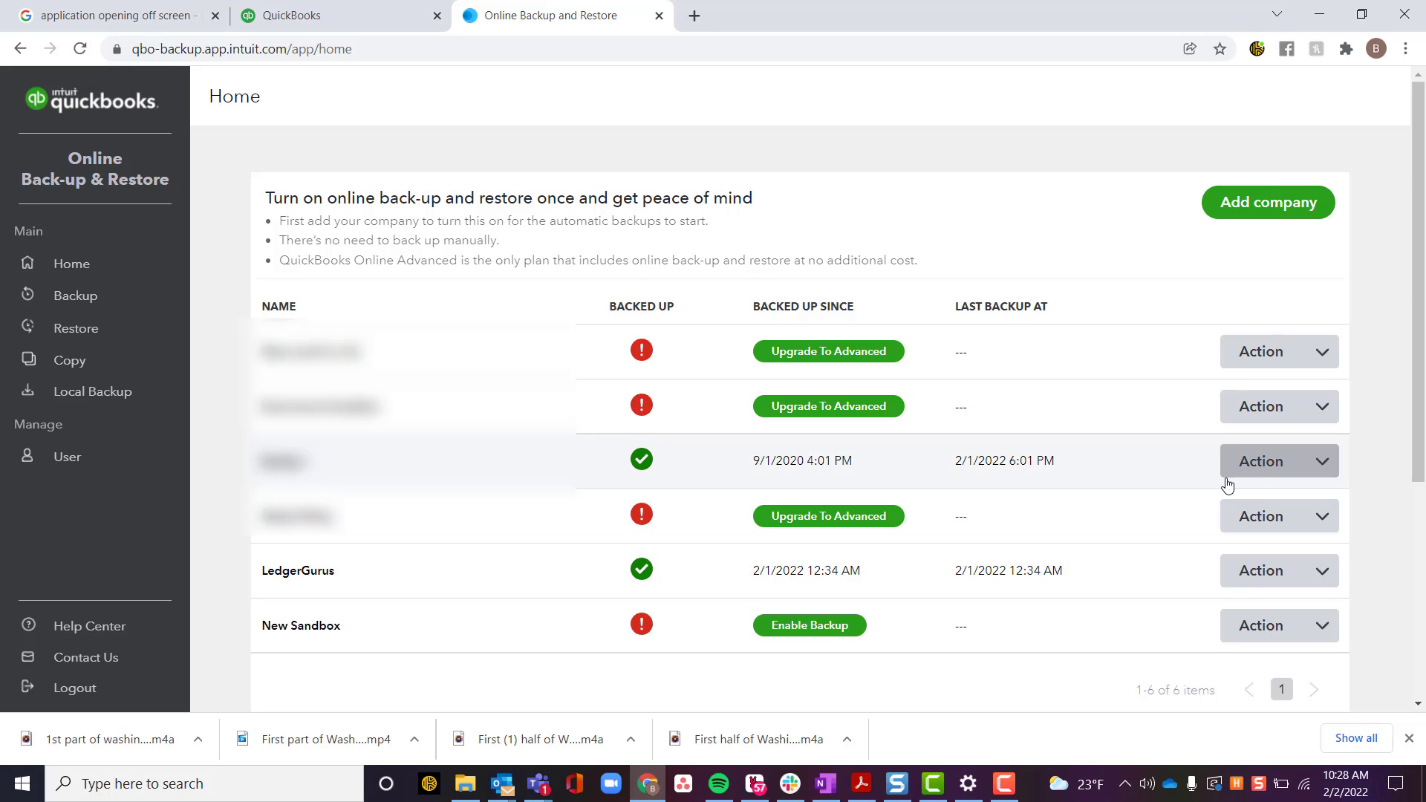
# - Start a copy of the backed-up company as of 01/01/2021 at 01:00
pyautogui.click(1277, 460)
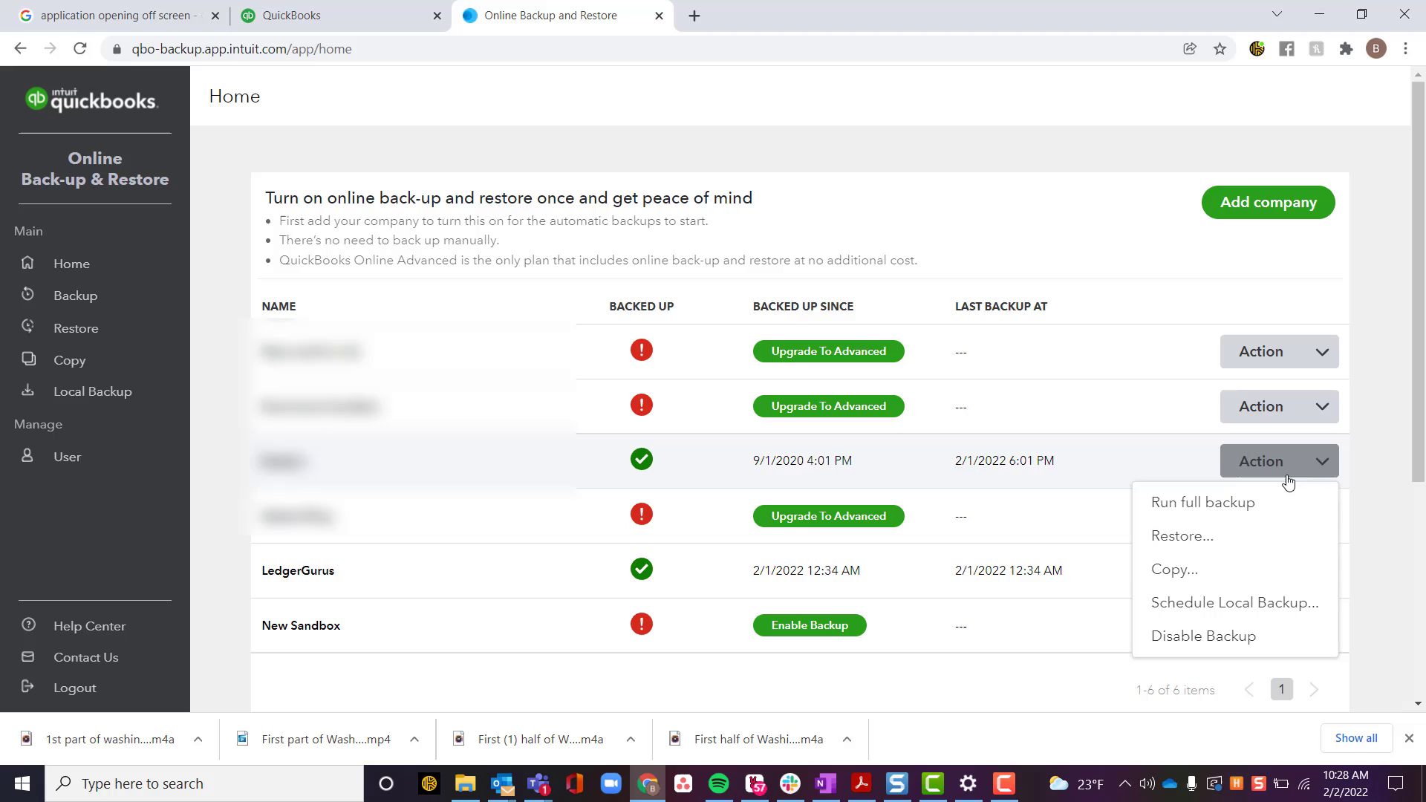
pyautogui.click(1174, 568)
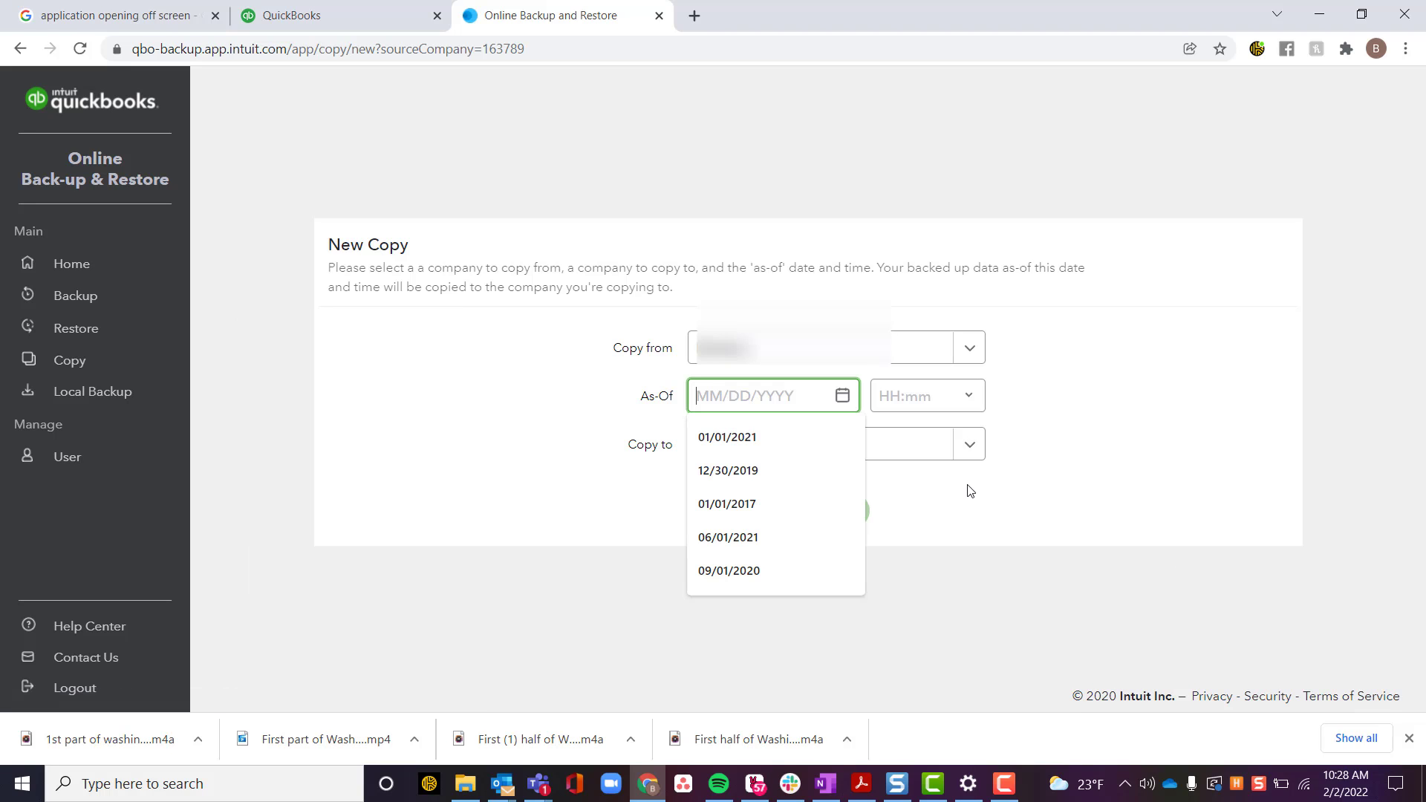
pyautogui.click(726, 503)
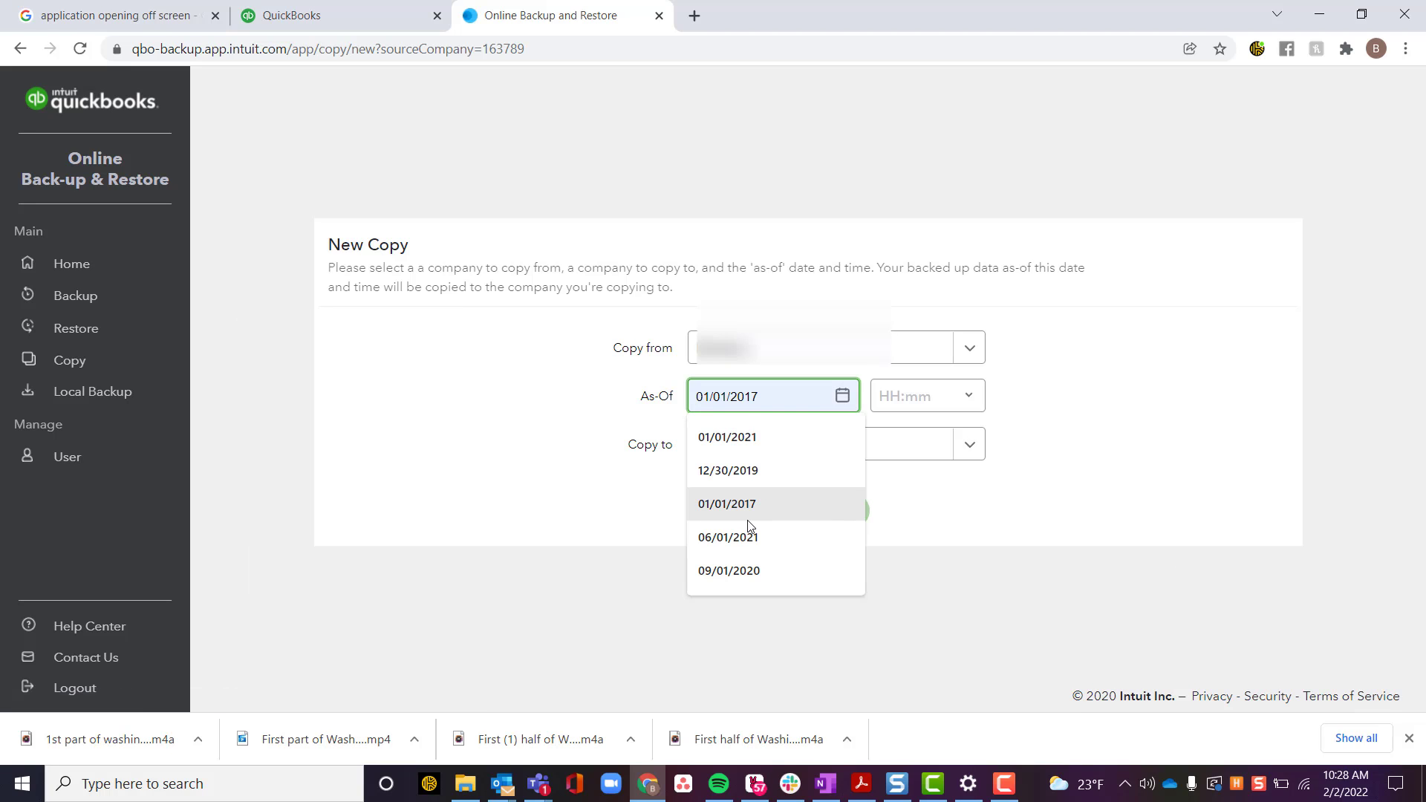
pyautogui.click(727, 470)
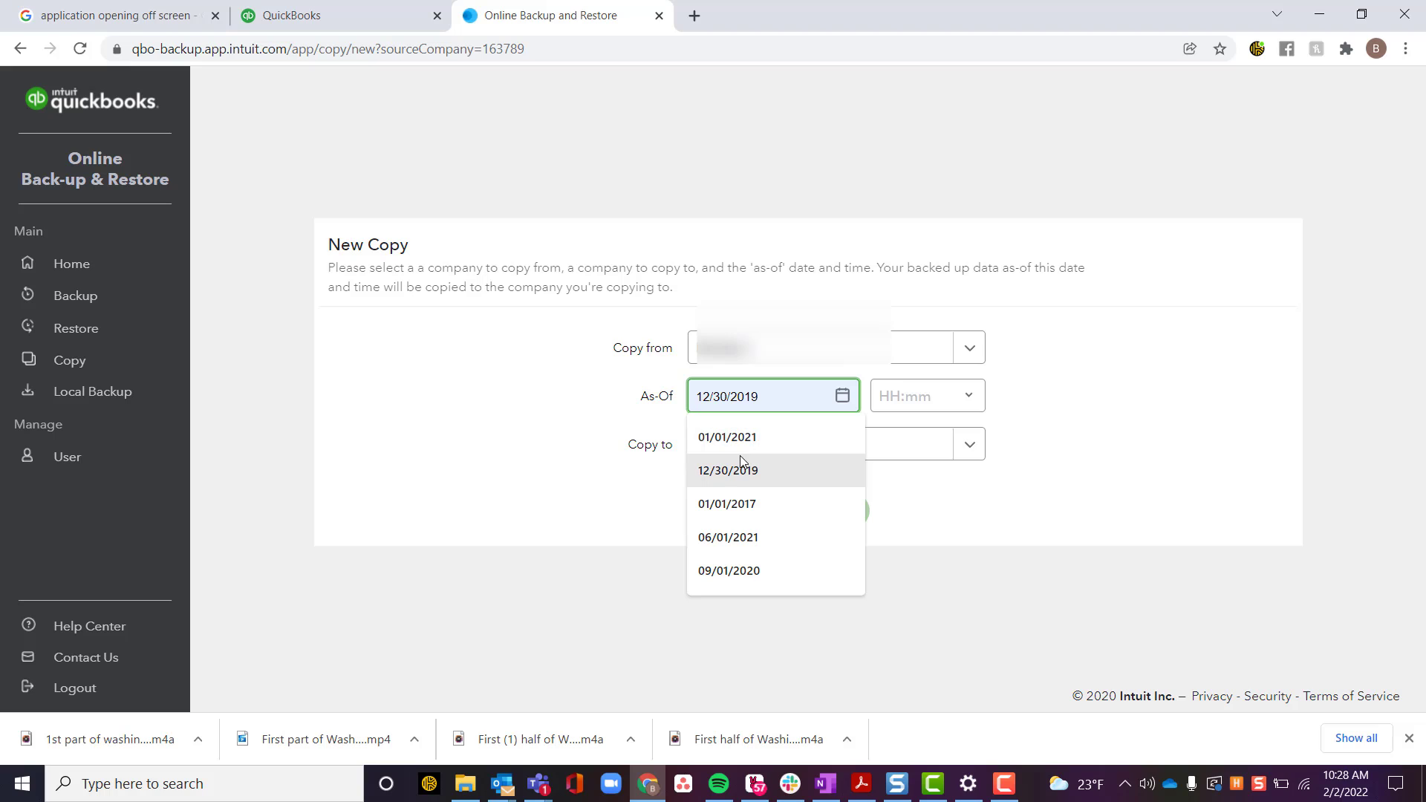
pyautogui.click(726, 437)
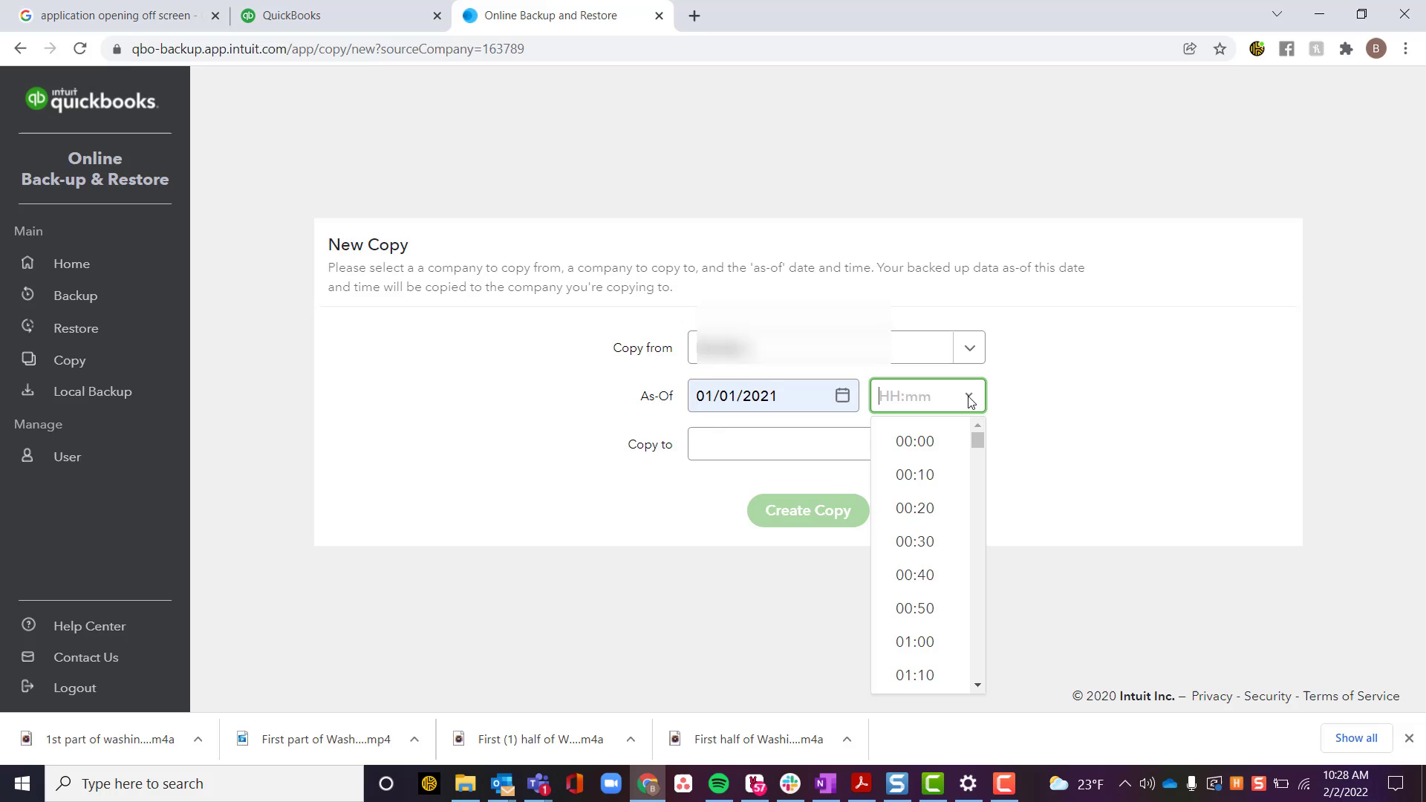
pyautogui.click(914, 641)
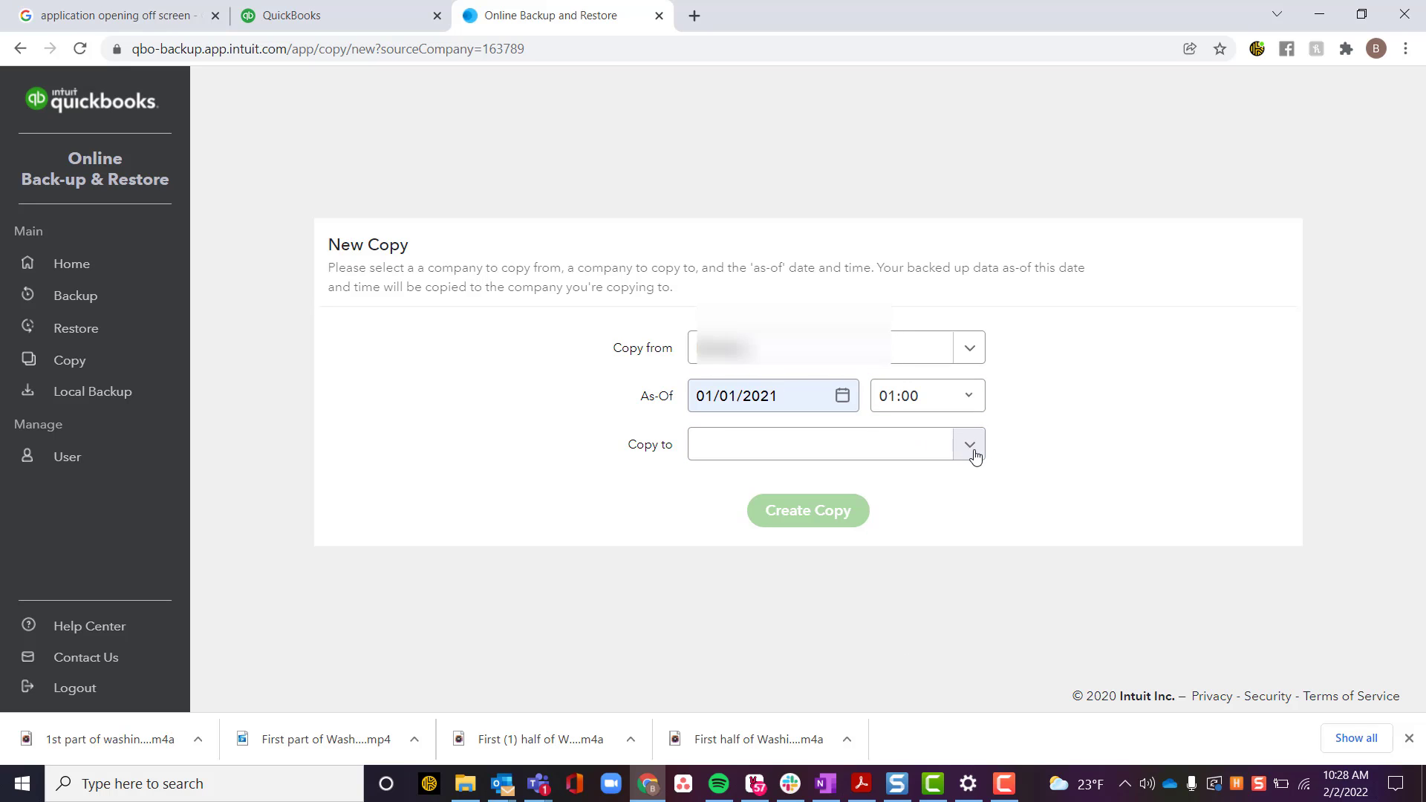
# - Choose New Sandbox as the copy destination and type 'New Sandbox' to confirm
pyautogui.click(969, 444)
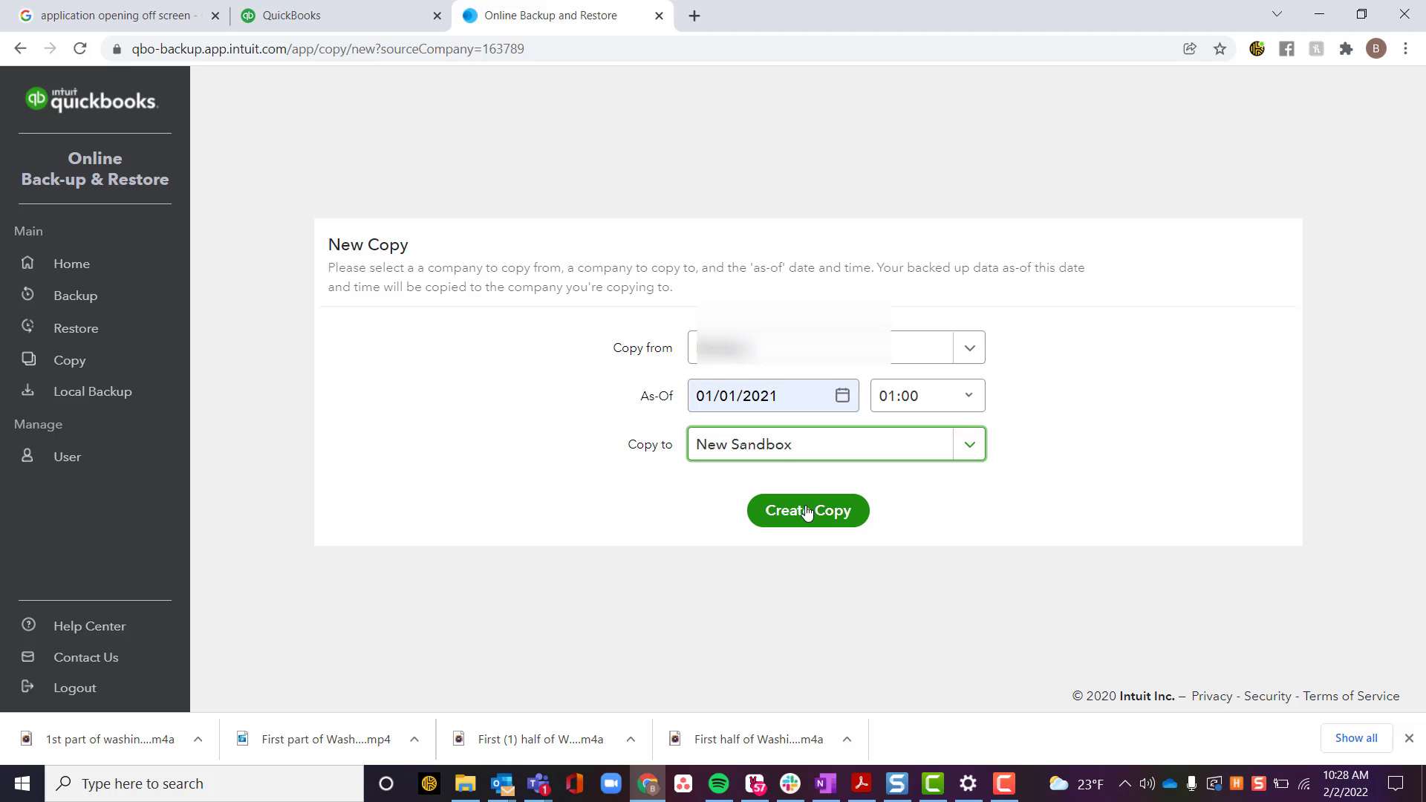
pyautogui.click(807, 510)
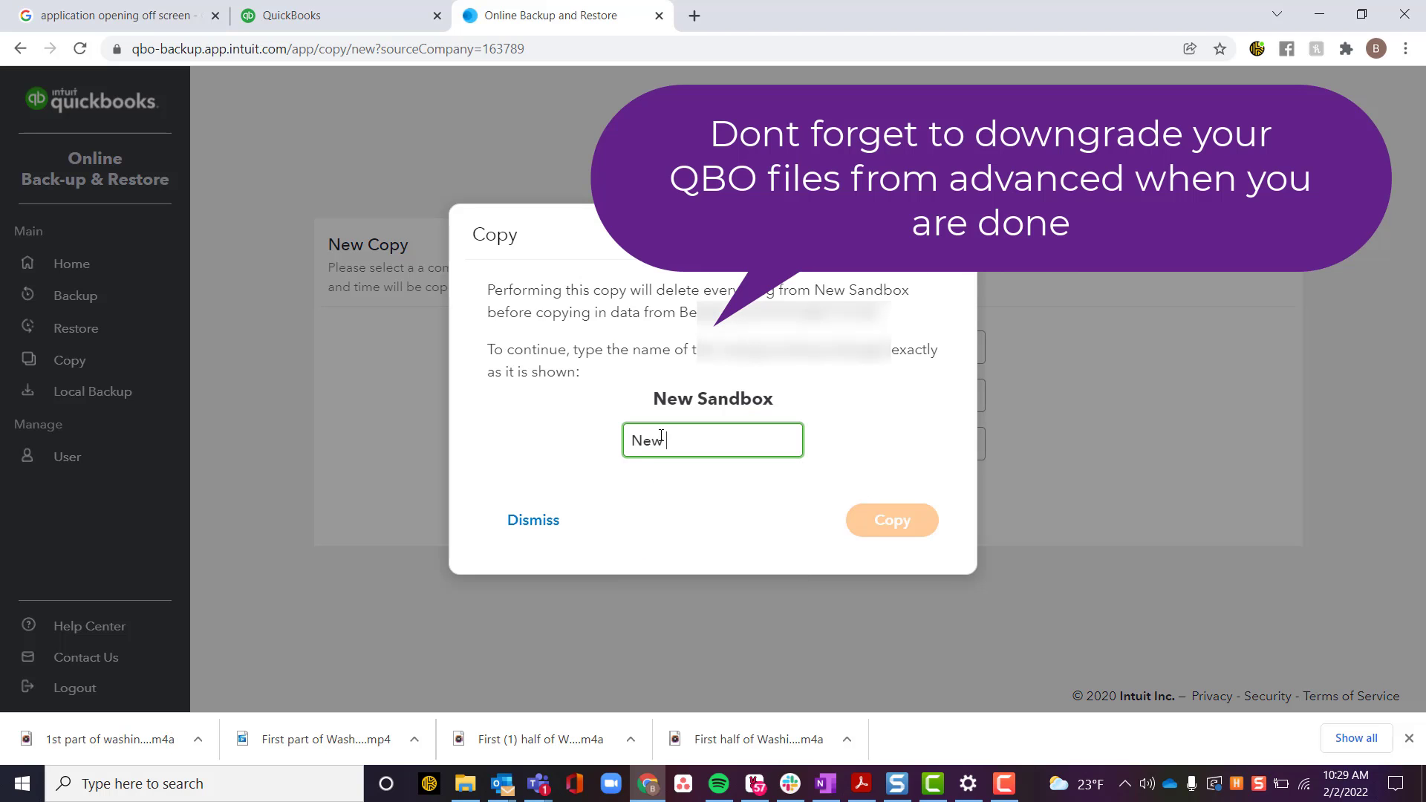
pyautogui.write('Sa')
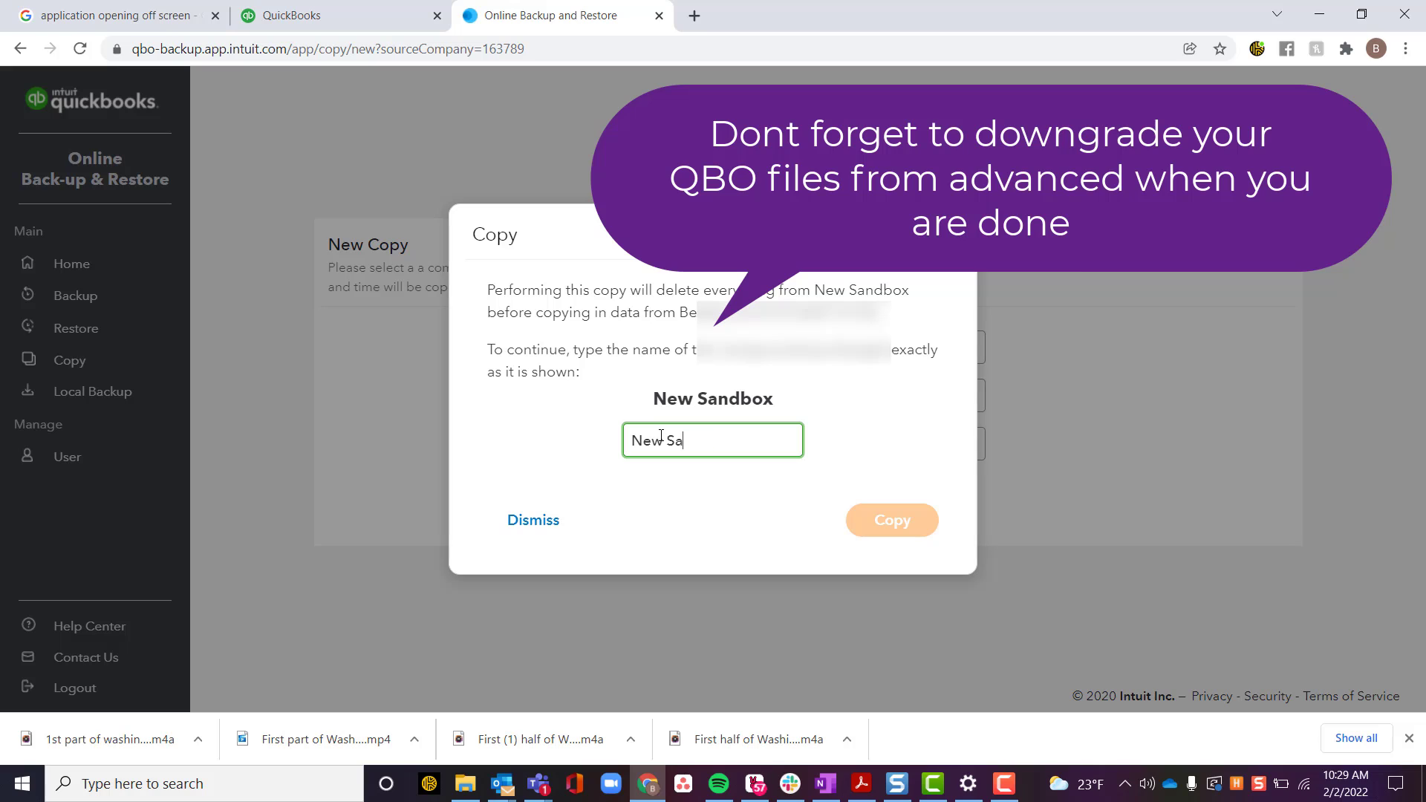
pyautogui.write('ndbox')
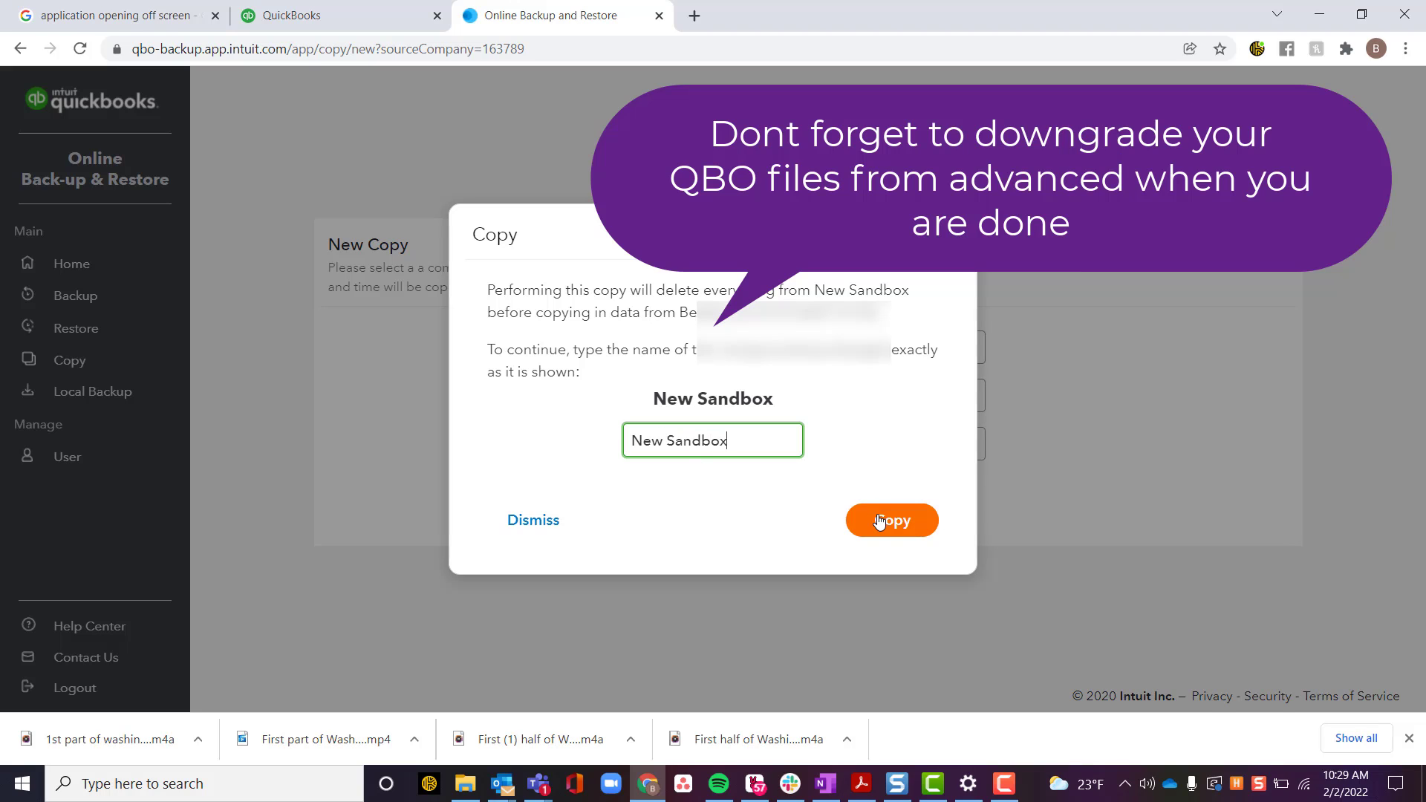